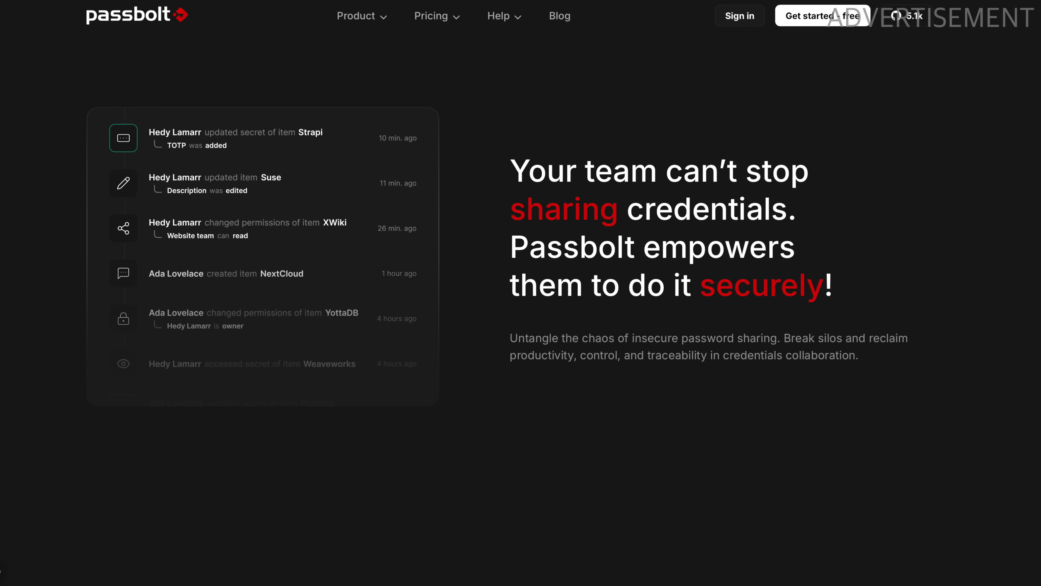
# - Scroll down through the Passbolt product page
pyautogui.scroll(-3)
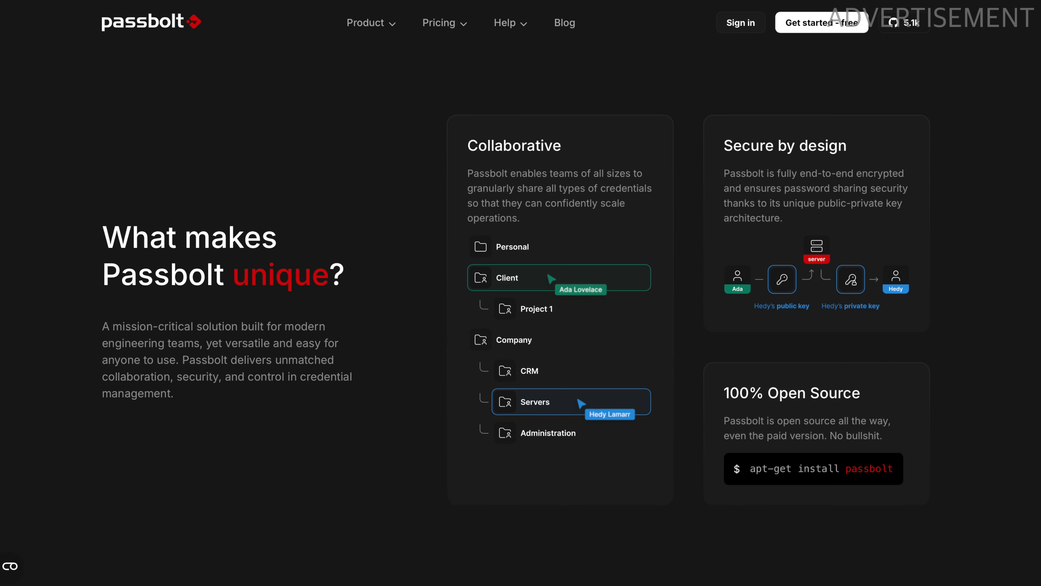
pyautogui.scroll(-3)
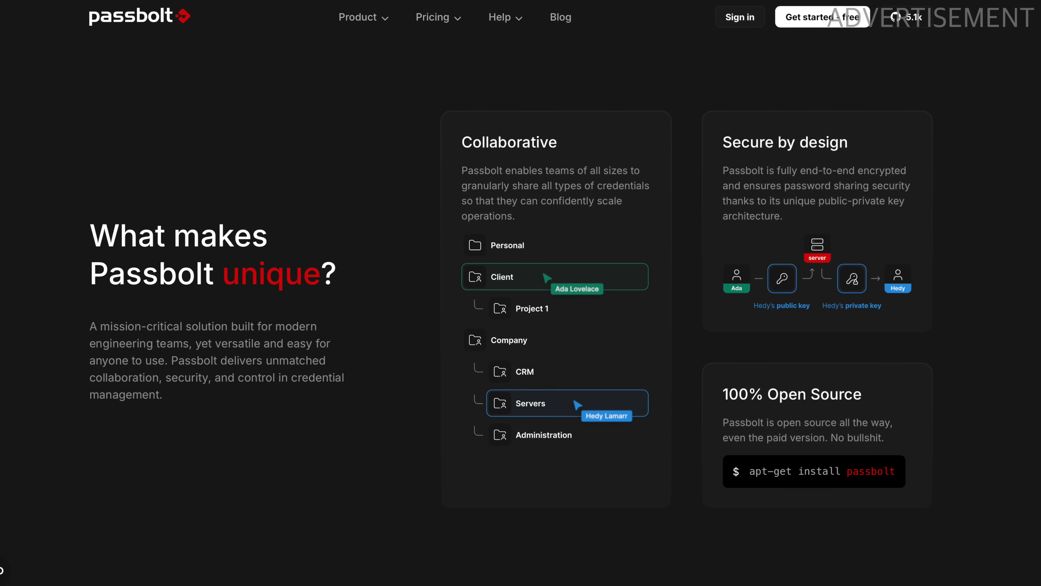
pyautogui.scroll(-3)
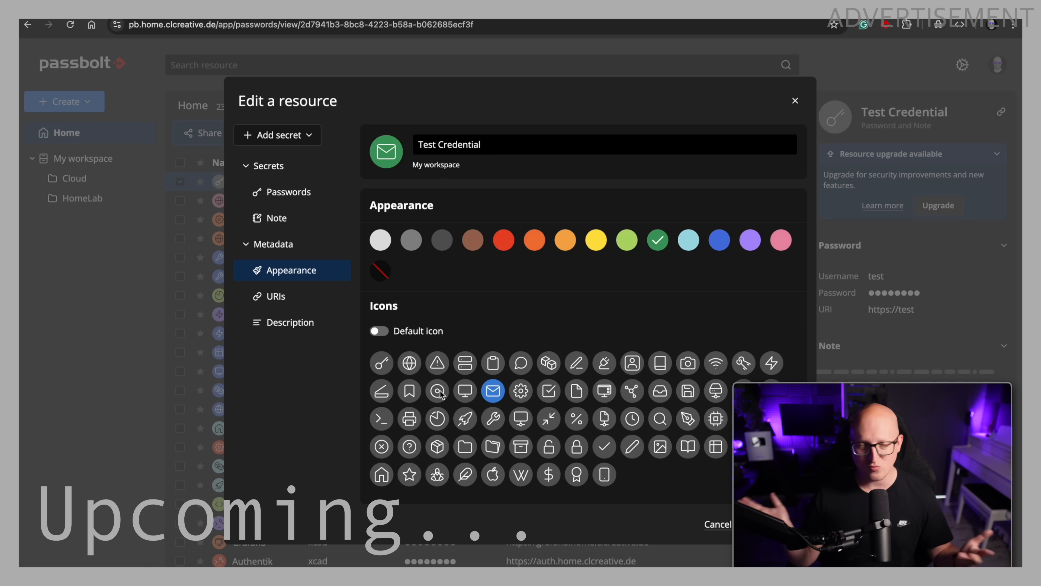
# - Pick a different icon for Test Credential and start a new custom field entry
pyautogui.click(437, 390)
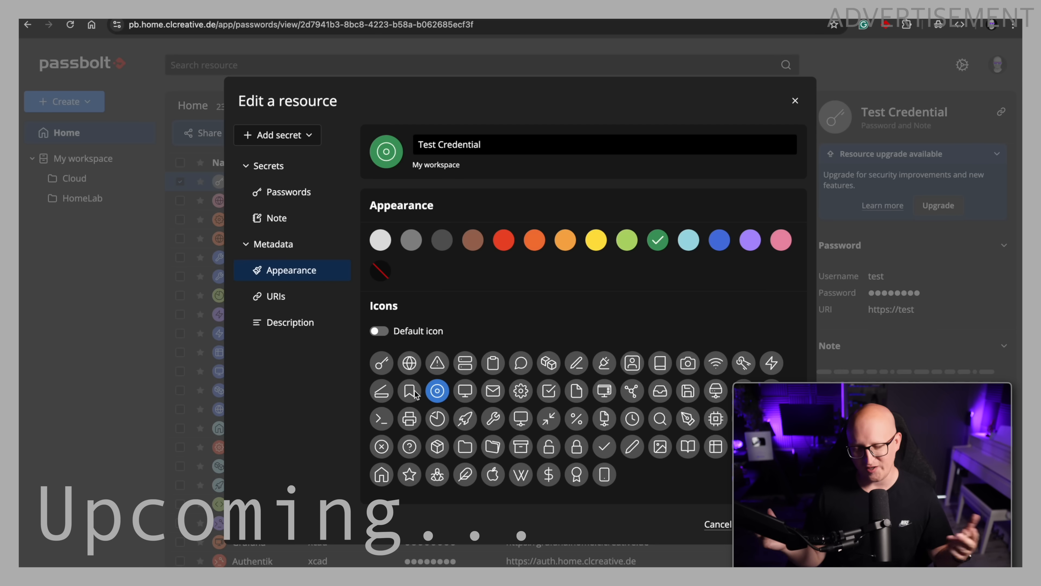
pyautogui.click(716, 363)
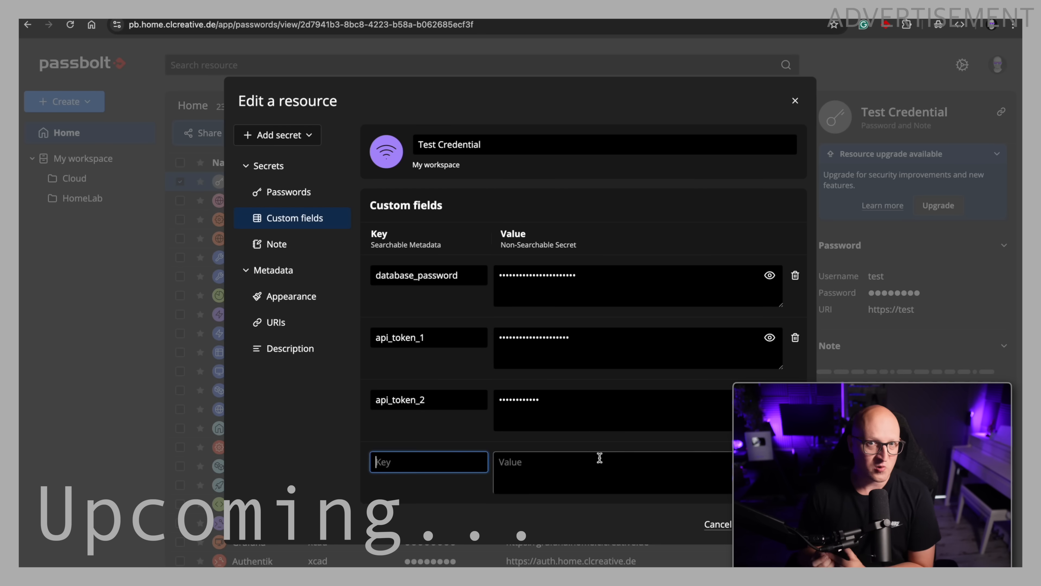
pyautogui.click(275, 296)
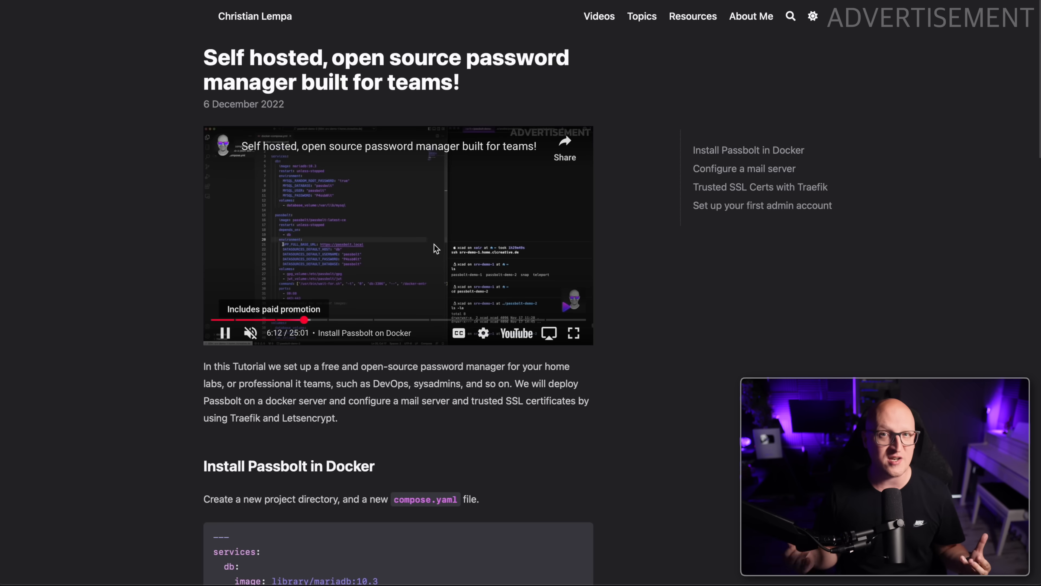
# - View passbolt/compose.yaml in the boilerplates repository
pyautogui.scroll(-3)
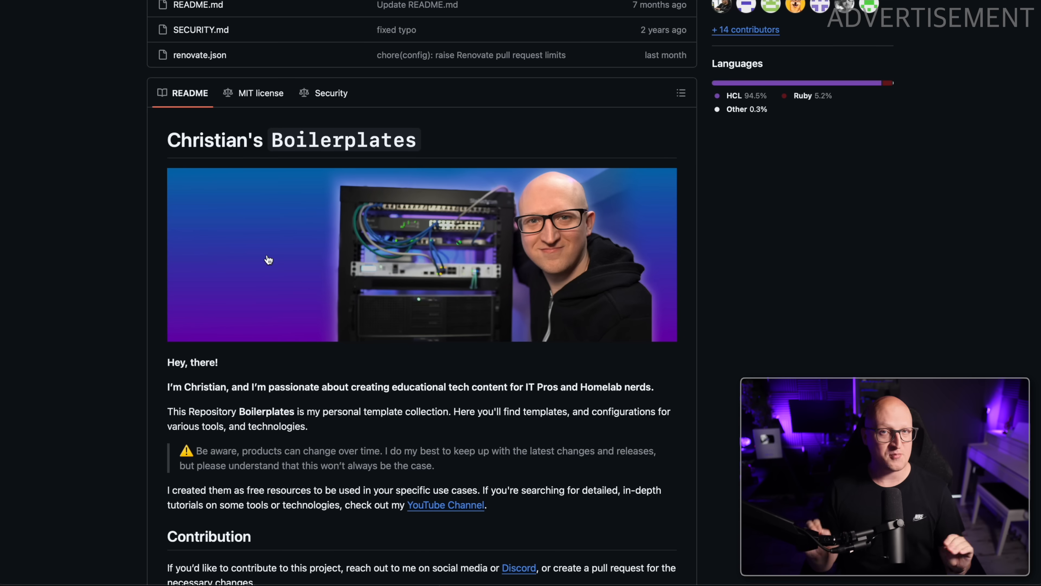
pyautogui.click(73, 389)
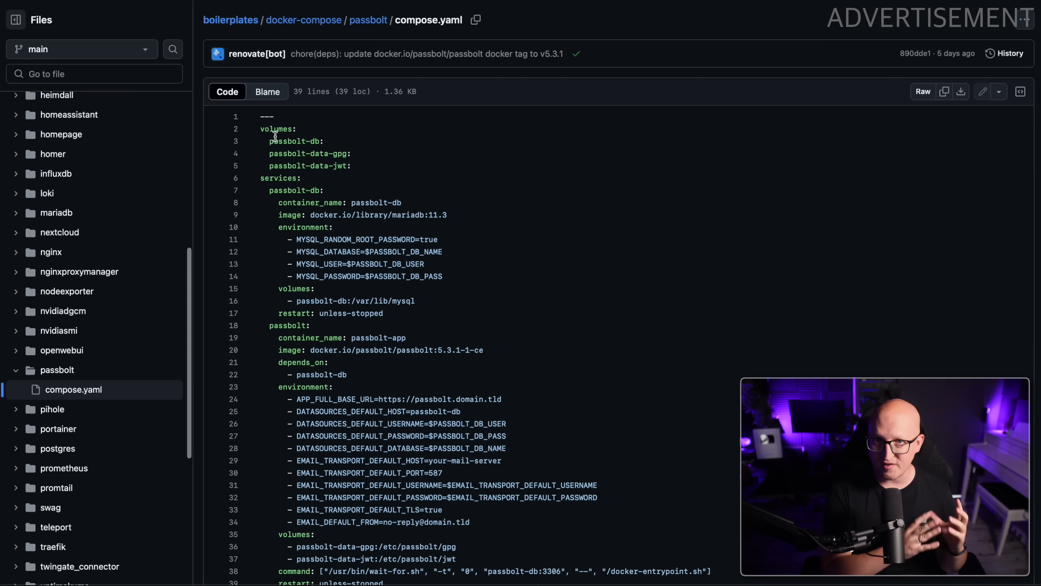
pyautogui.scroll(-3)
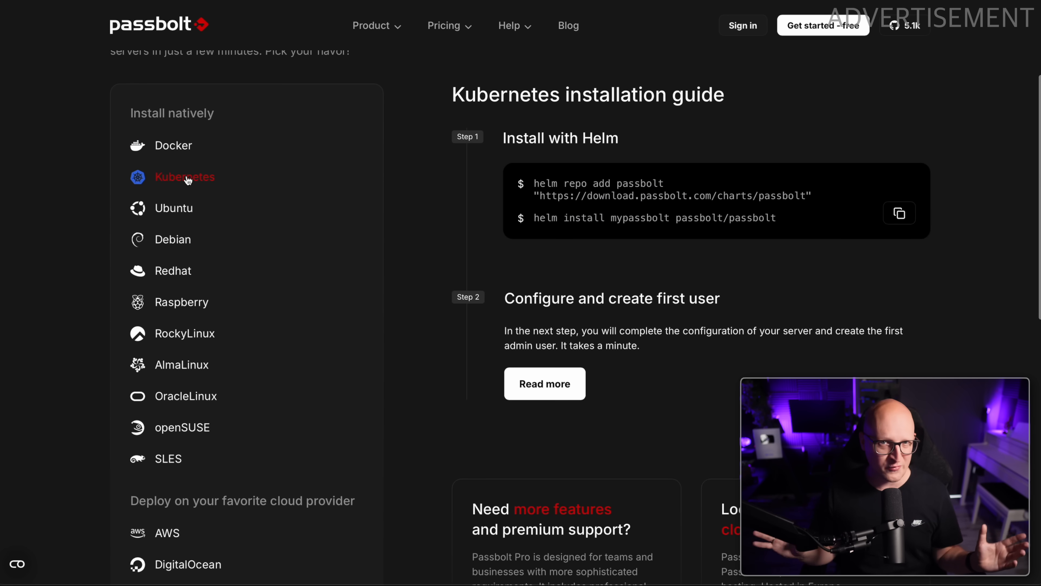
# - Browse the Ubuntu, Debian and Docker installation guides
pyautogui.click(174, 208)
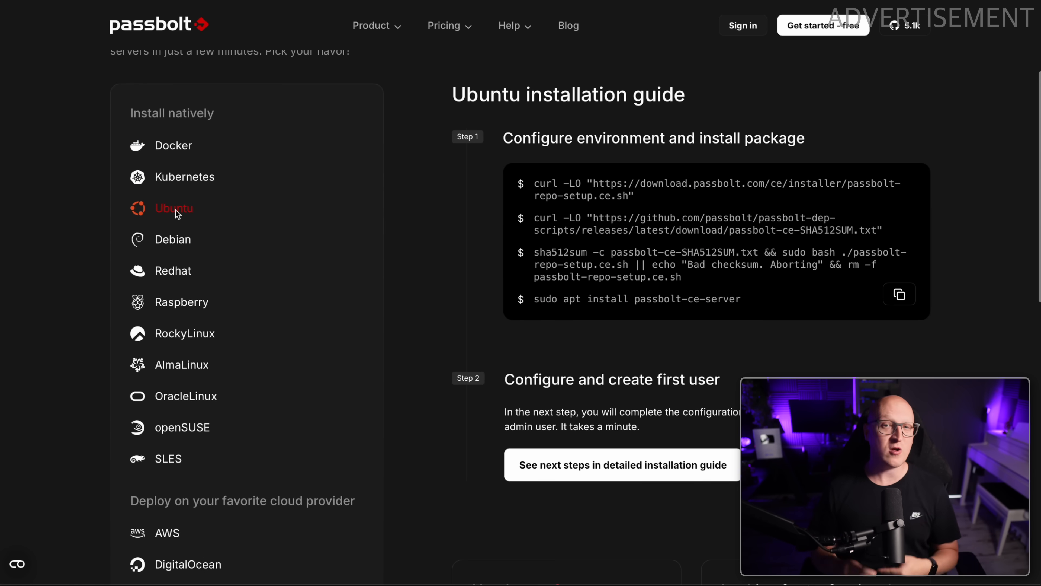
pyautogui.click(172, 239)
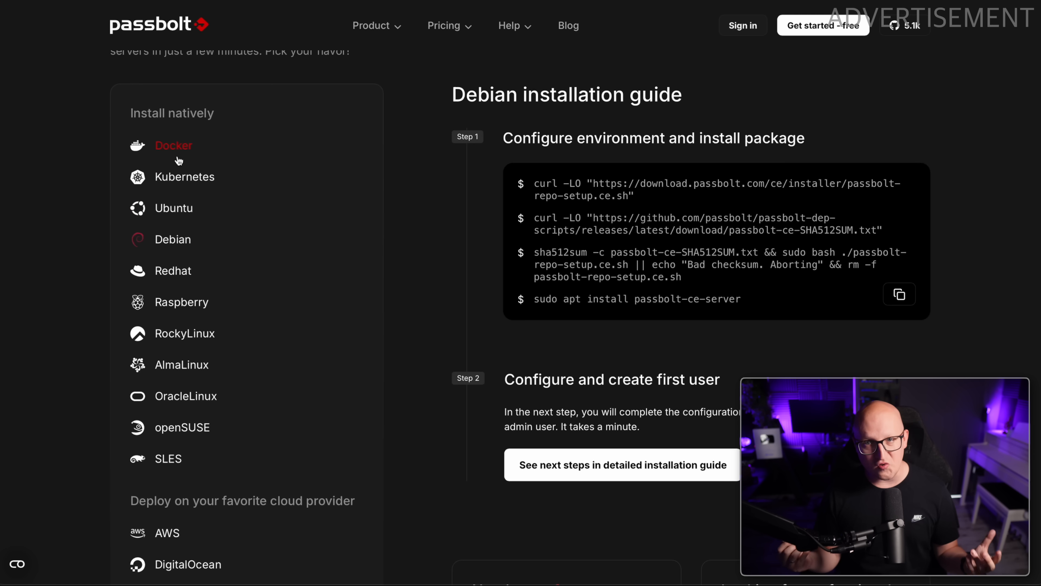
pyautogui.click(444, 26)
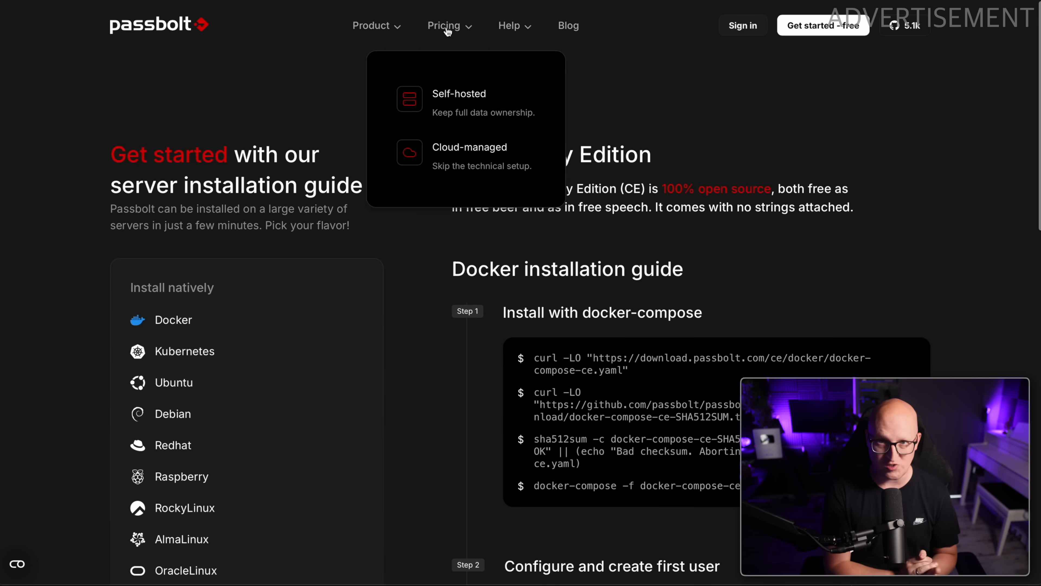
# - Review the self-hosted and cloud-managed pricing plans, then reach the instance sign-in page
pyautogui.click(459, 94)
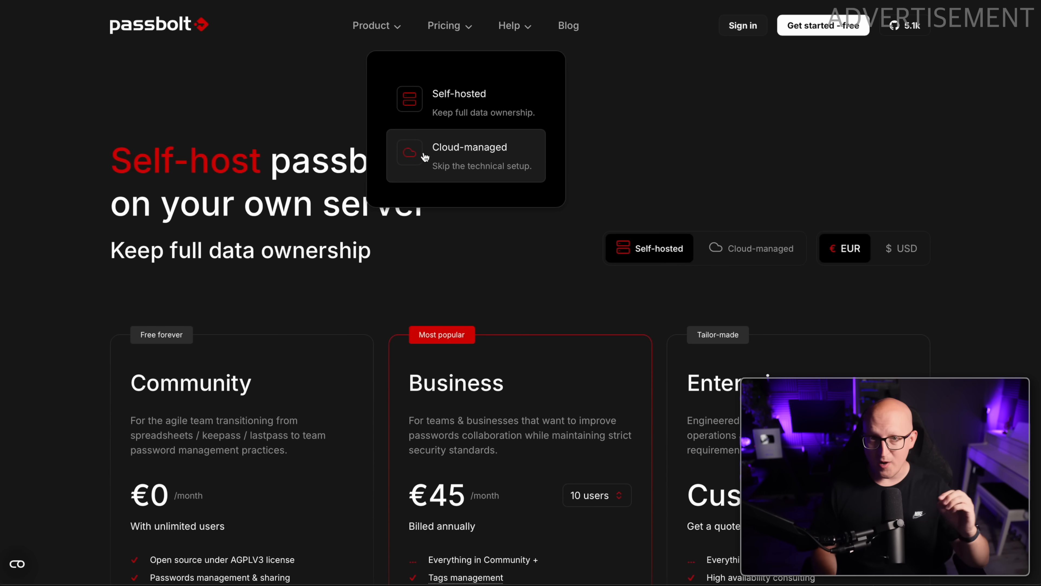
pyautogui.scroll(-3)
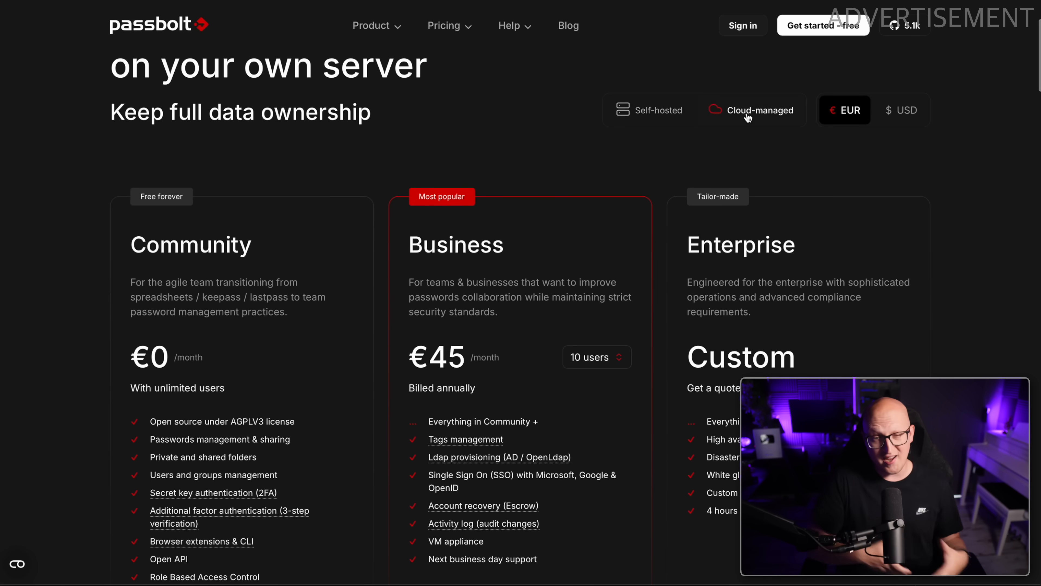
pyautogui.click(760, 110)
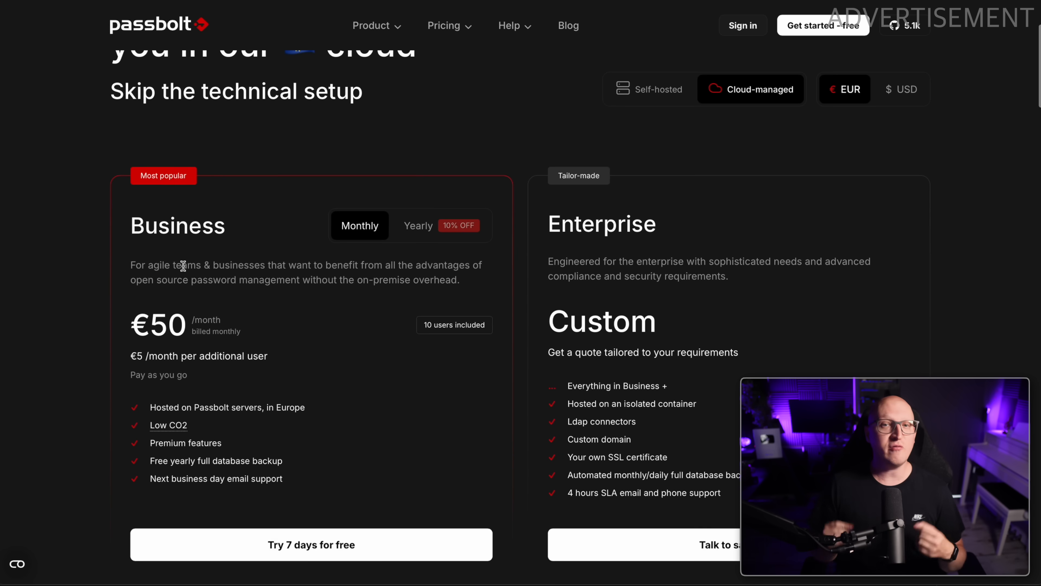
pyautogui.click(650, 89)
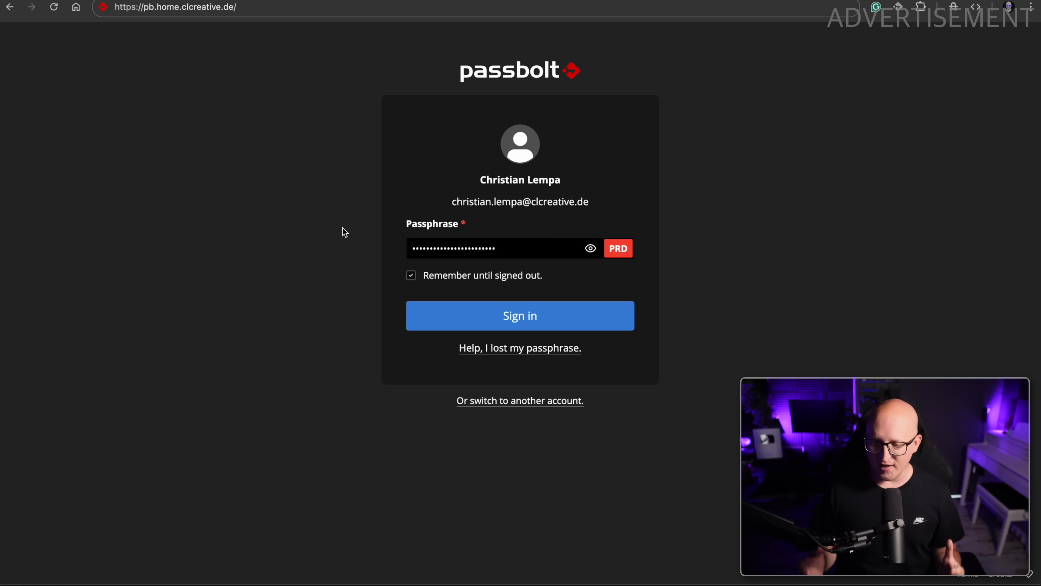
# - Sign in to the self-hosted Passbolt instance
pyautogui.click(520, 316)
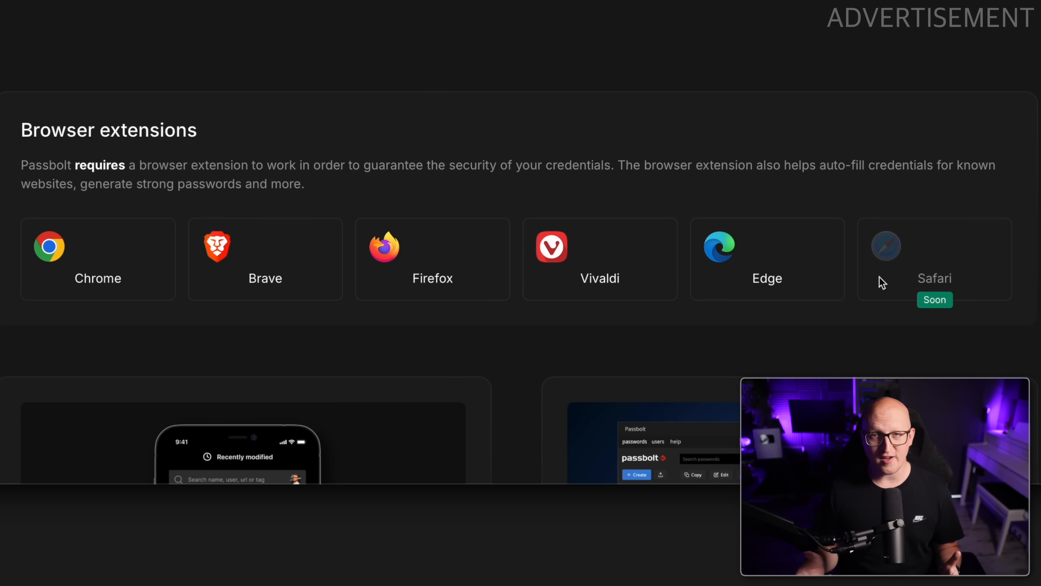
pyautogui.moveTo(932, 268)
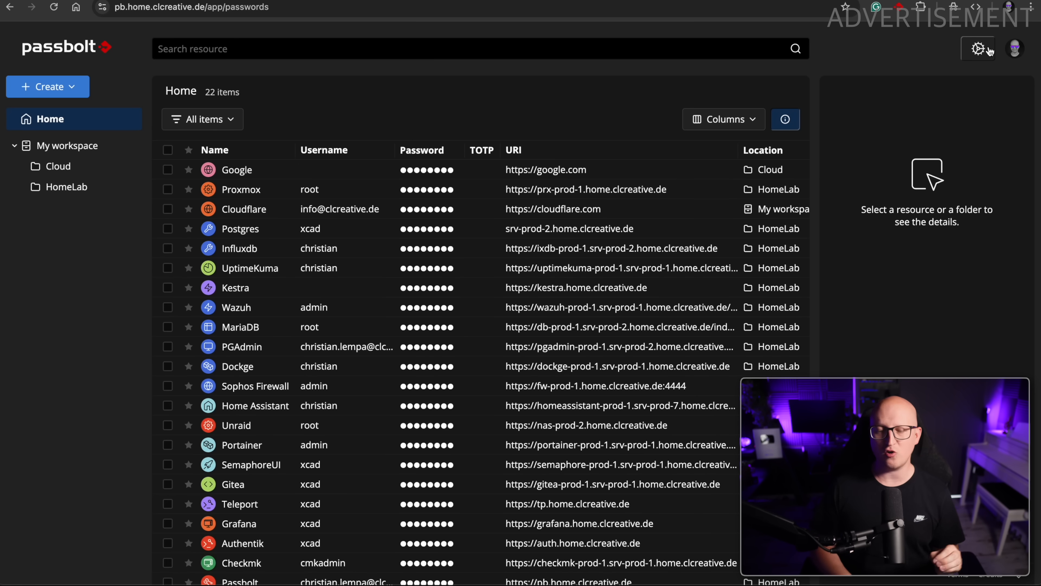
pyautogui.moveTo(181, 195)
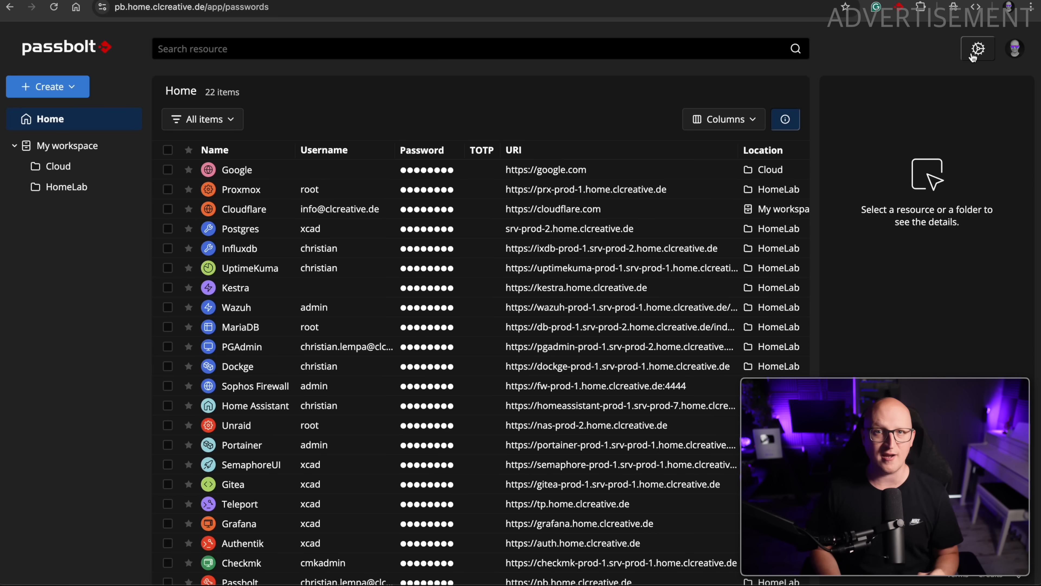
# - Go to the Organisation Settings from the administration menu
pyautogui.click(978, 49)
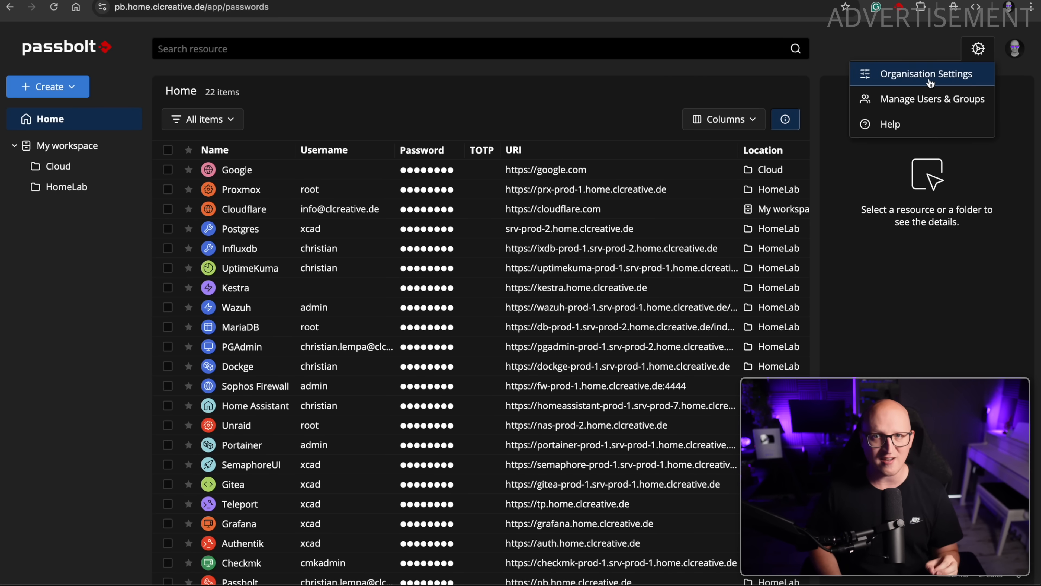
pyautogui.click(927, 74)
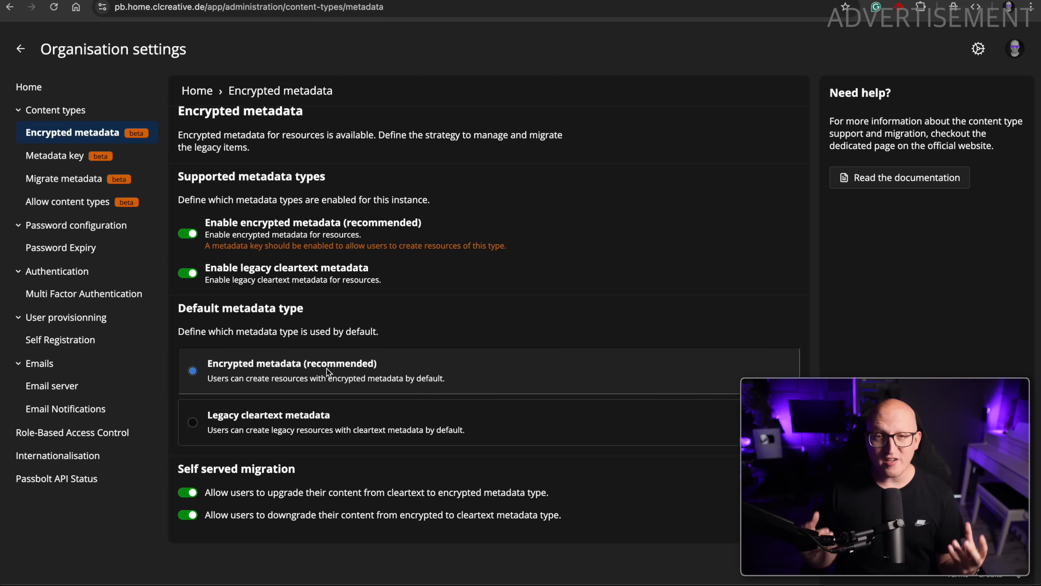
pyautogui.moveTo(340, 371)
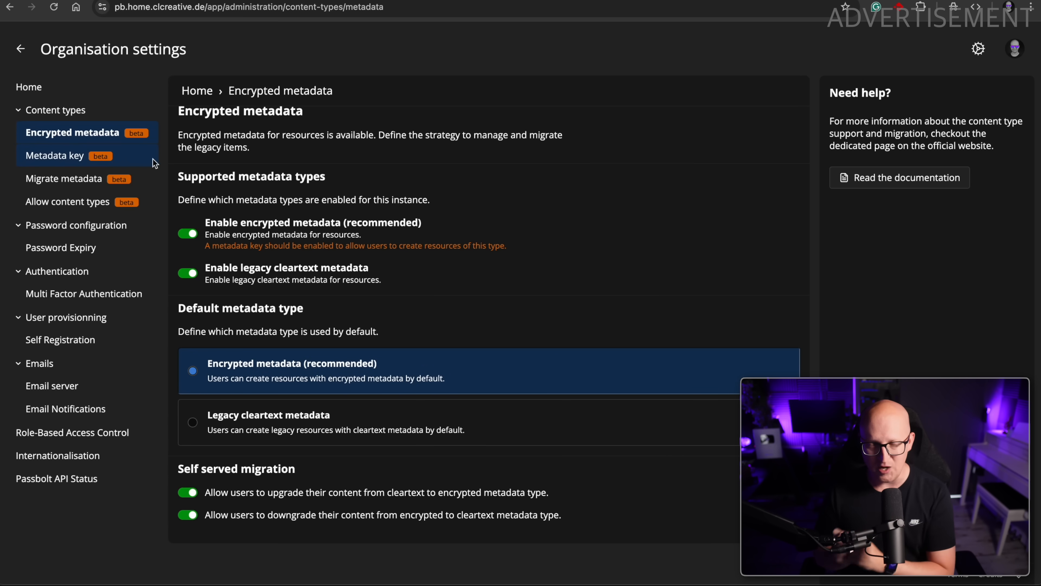
pyautogui.moveTo(208, 300)
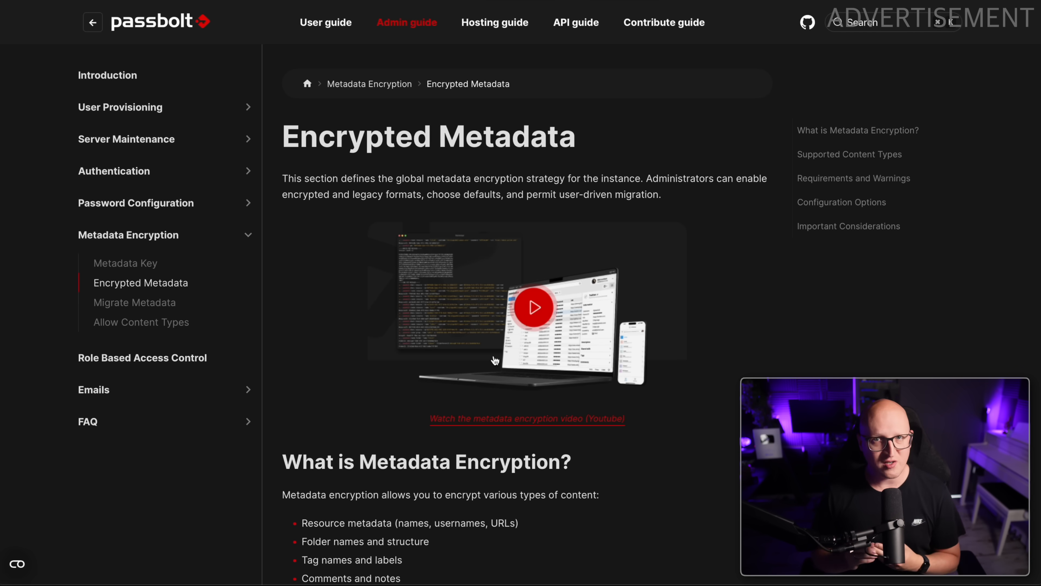
pyautogui.scroll(-3)
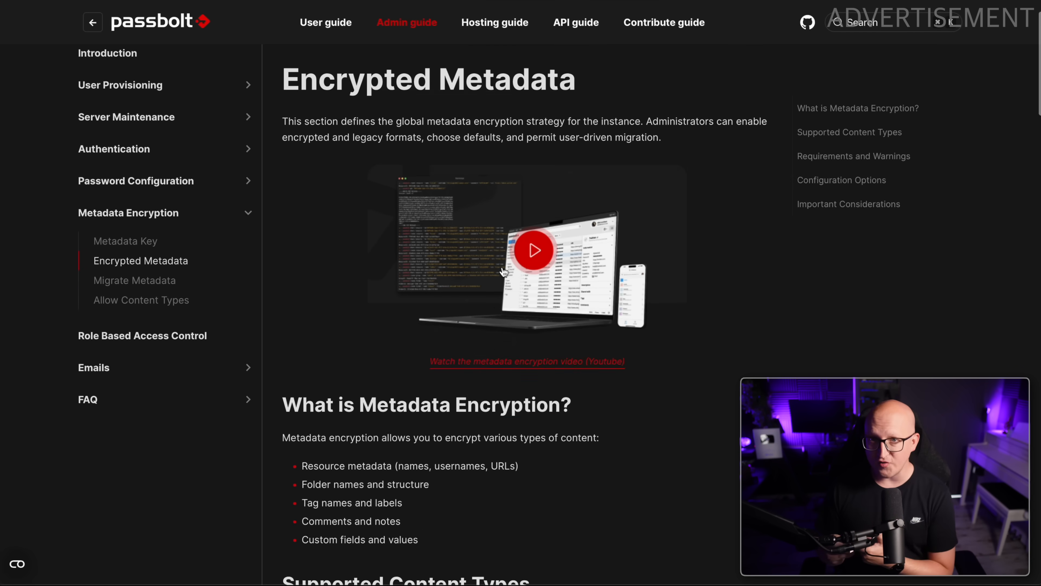
pyautogui.scroll(-3)
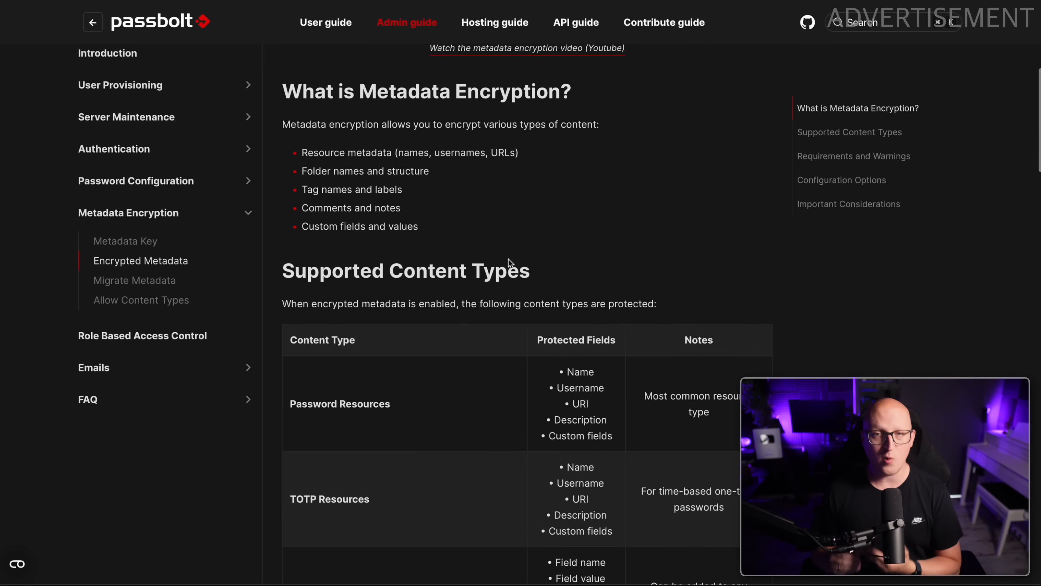
pyautogui.scroll(-3)
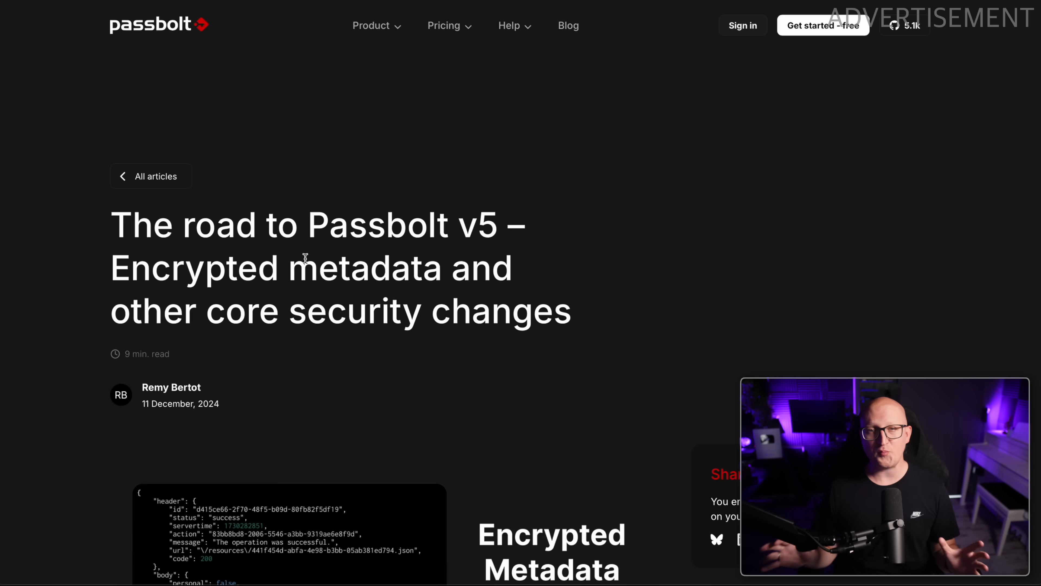
# - Read through the Passbolt v5 encrypted-metadata article down to its migration timeline
pyautogui.scroll(-3)
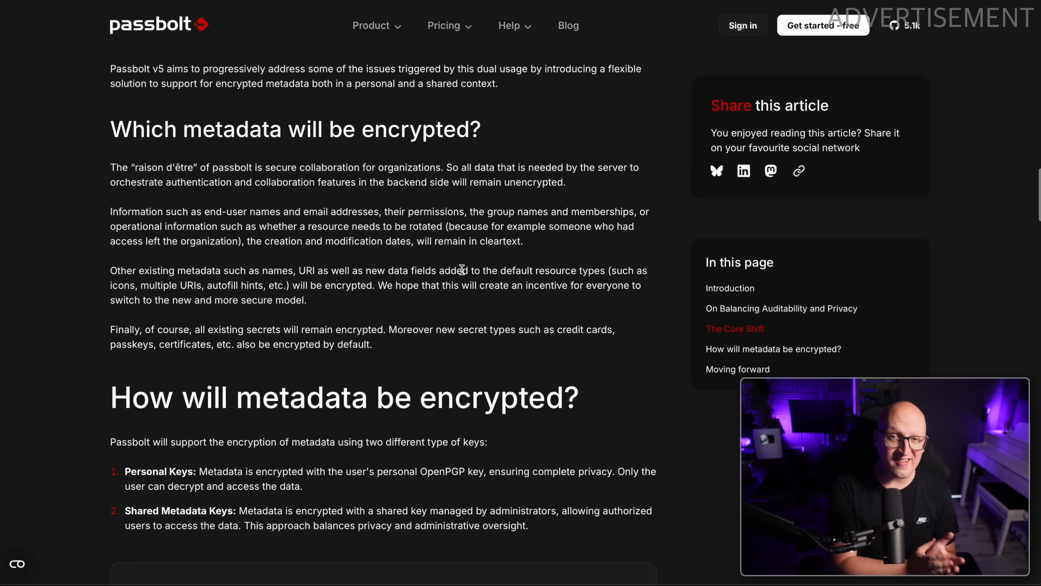
pyautogui.scroll(-3)
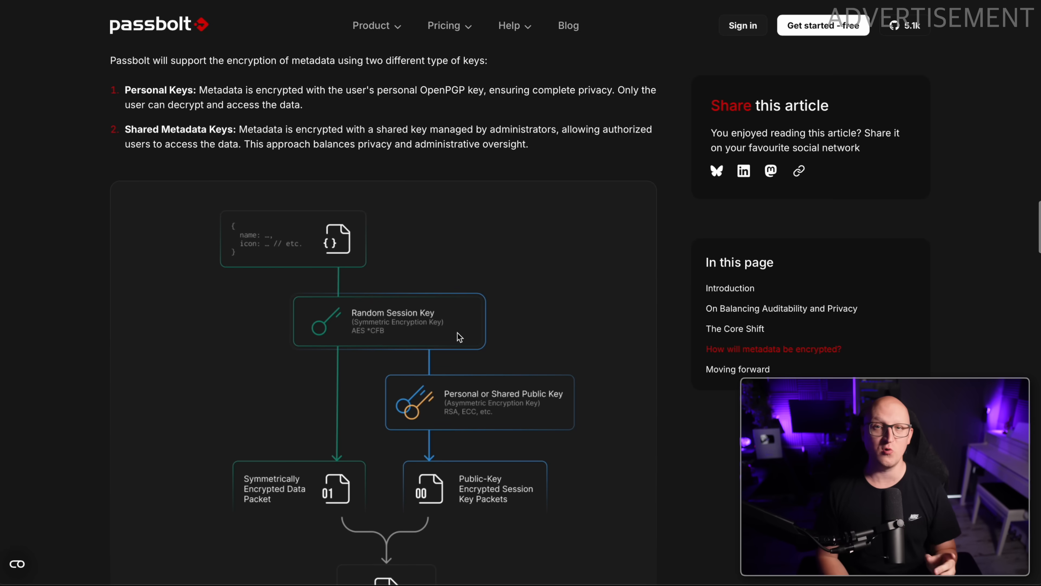
pyautogui.scroll(-3)
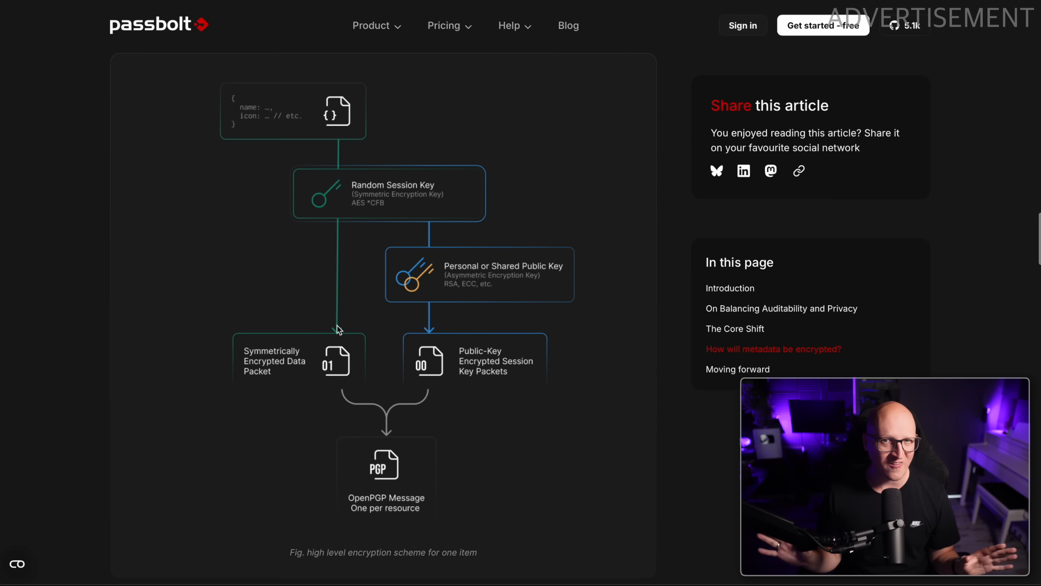
pyautogui.scroll(-3)
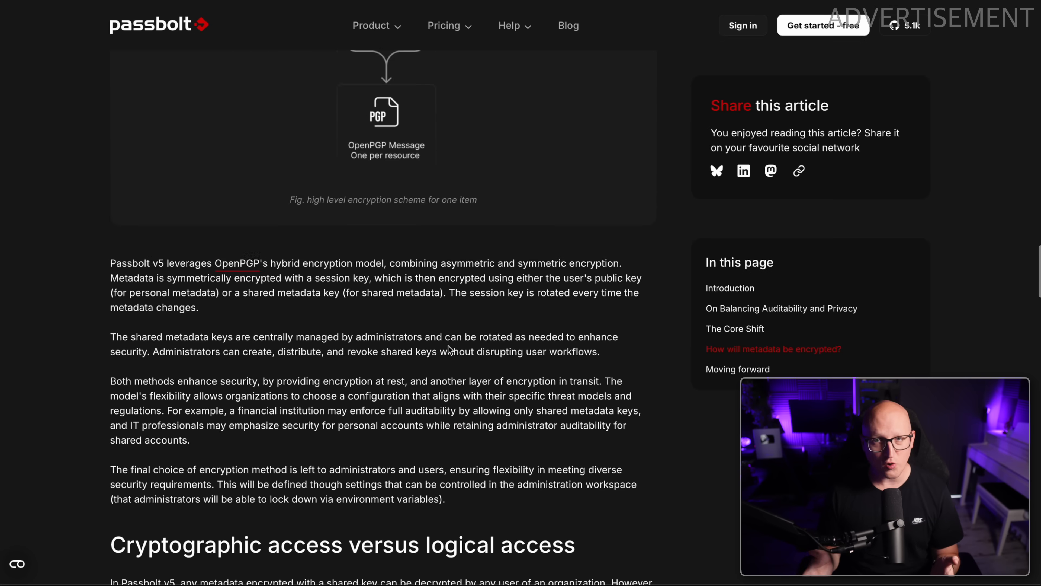
pyautogui.scroll(-3)
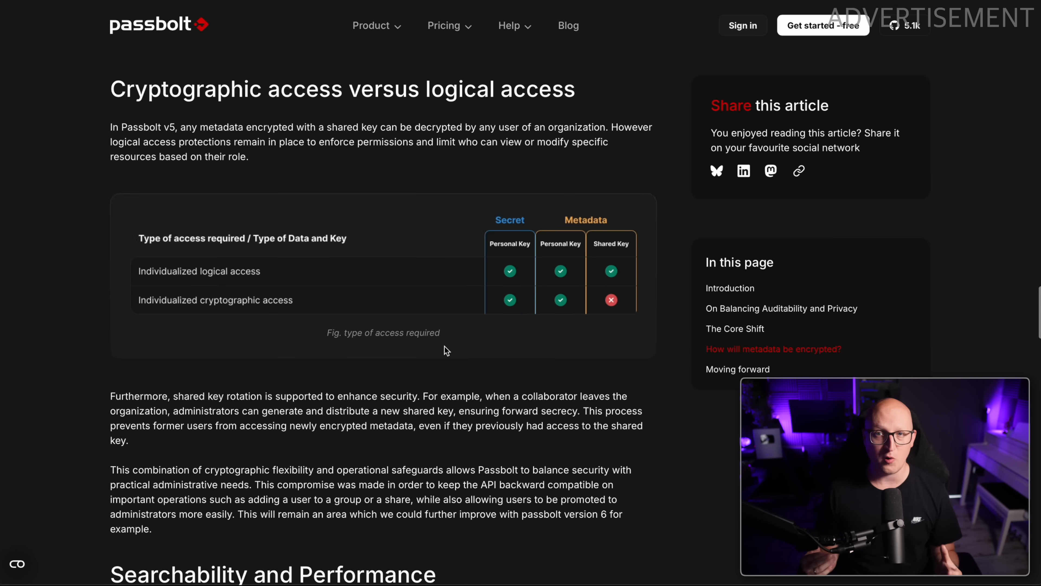
pyautogui.scroll(-3)
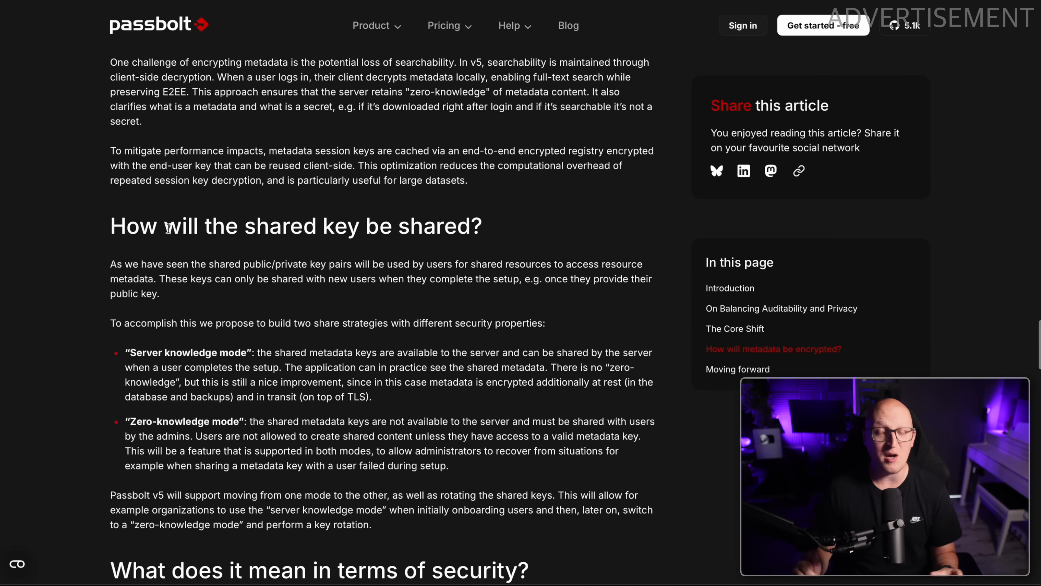
pyautogui.scroll(-3)
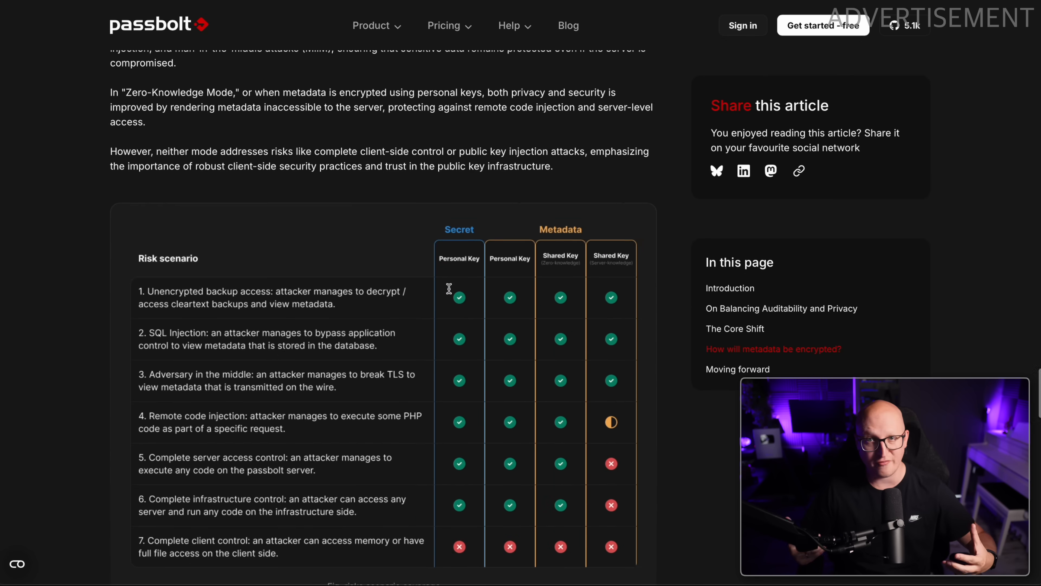
pyautogui.scroll(-3)
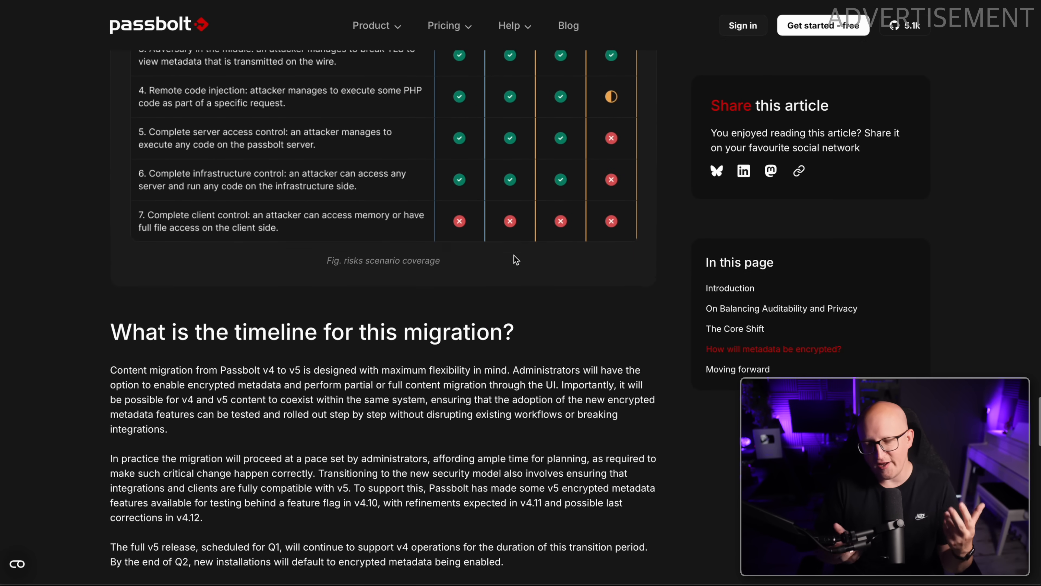
pyautogui.scroll(-3)
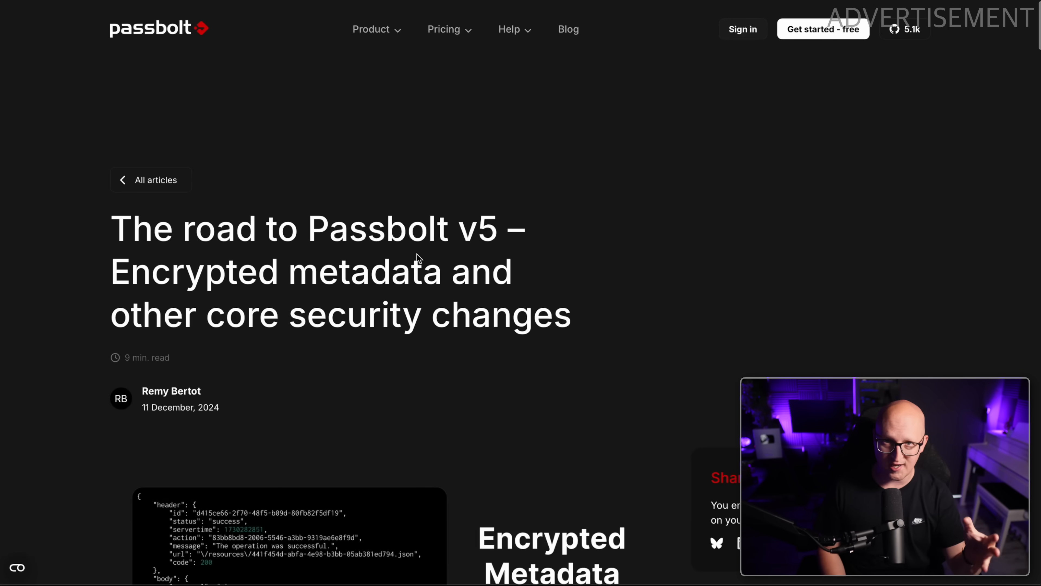
pyautogui.scroll(-3)
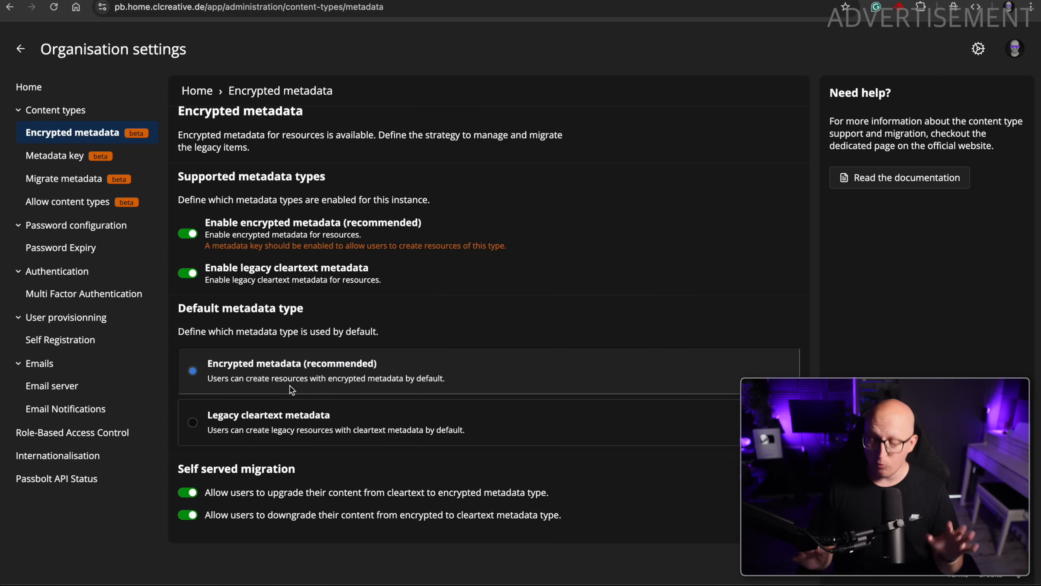
# - Keep encrypted metadata as default and open the Migrate metadata settings
pyautogui.click(290, 371)
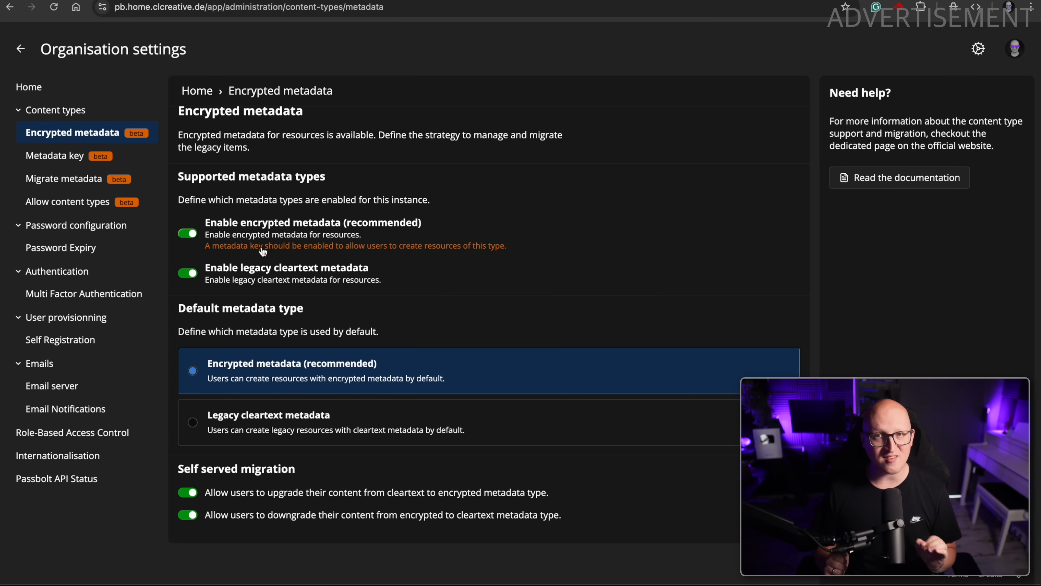
pyautogui.moveTo(55, 156)
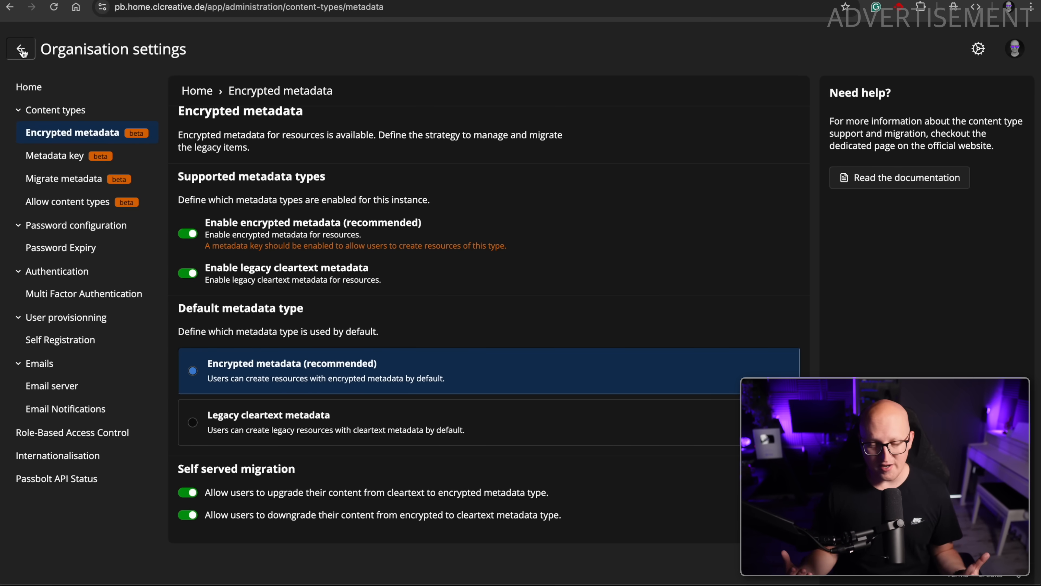
pyautogui.click(21, 49)
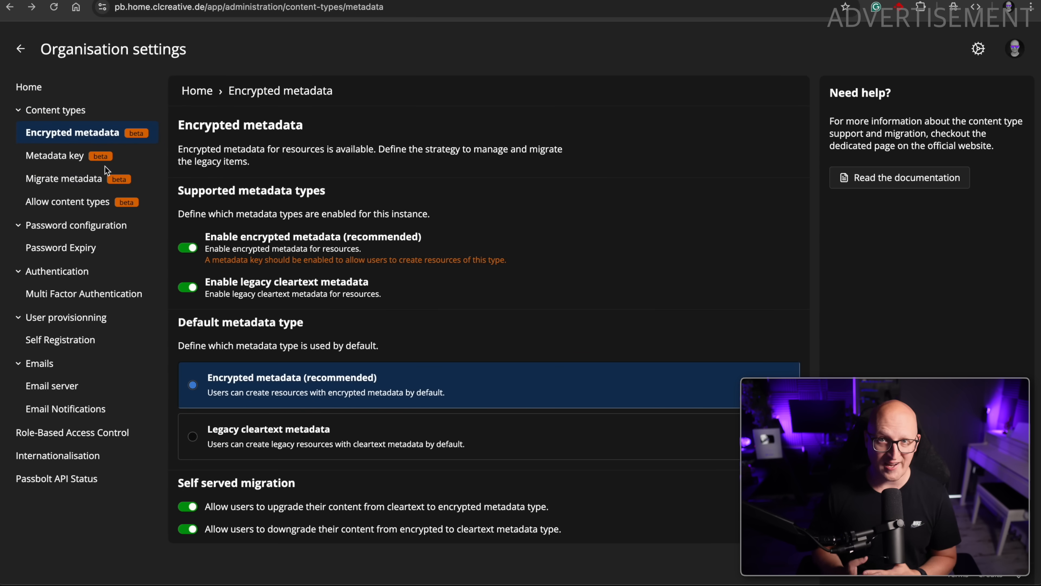
pyautogui.click(64, 178)
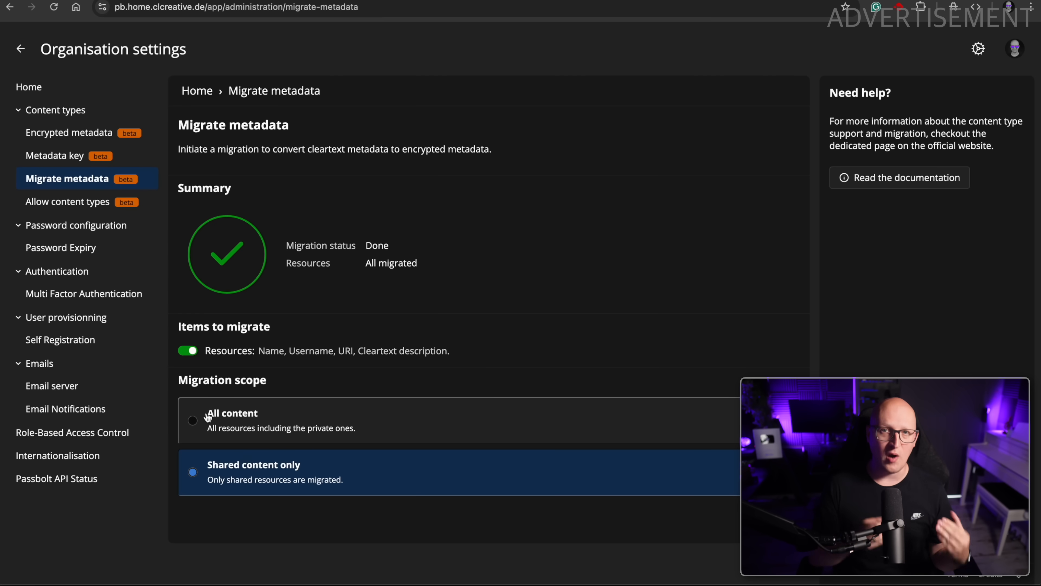
# - Review the migration summary and scope, reporting all resources migrated
pyautogui.click(192, 420)
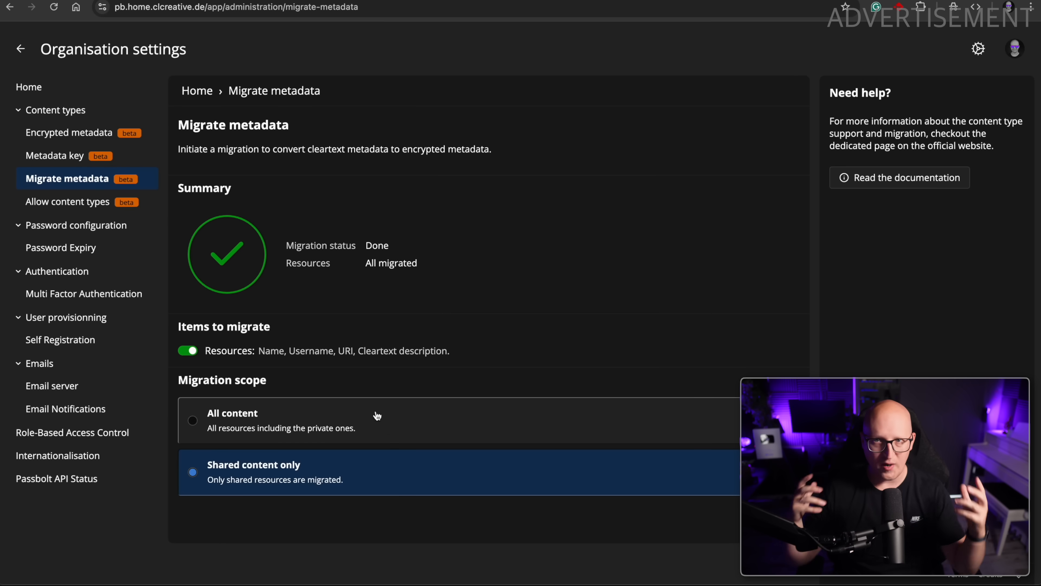
pyautogui.click(189, 351)
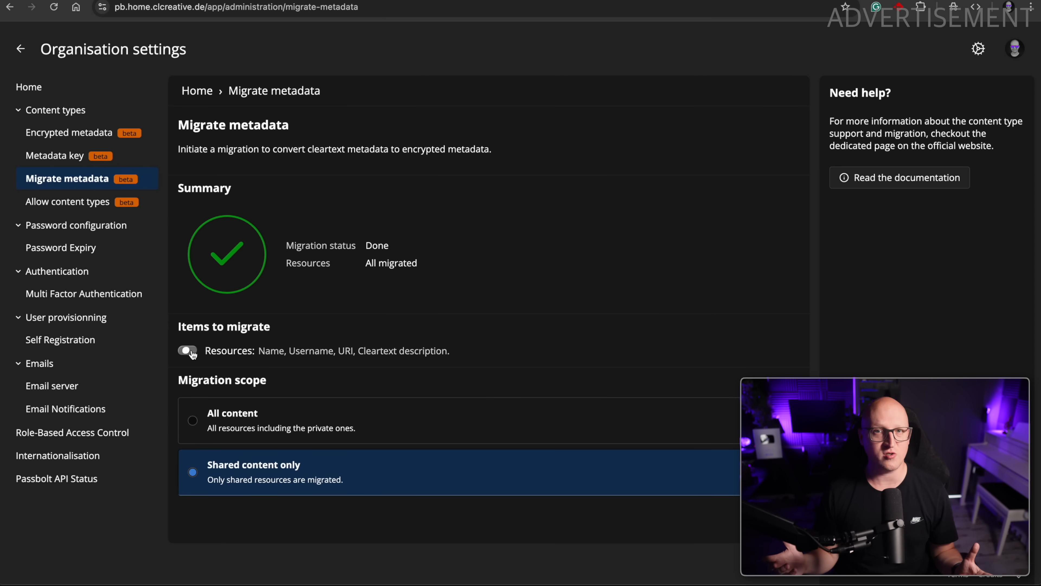
pyautogui.click(187, 351)
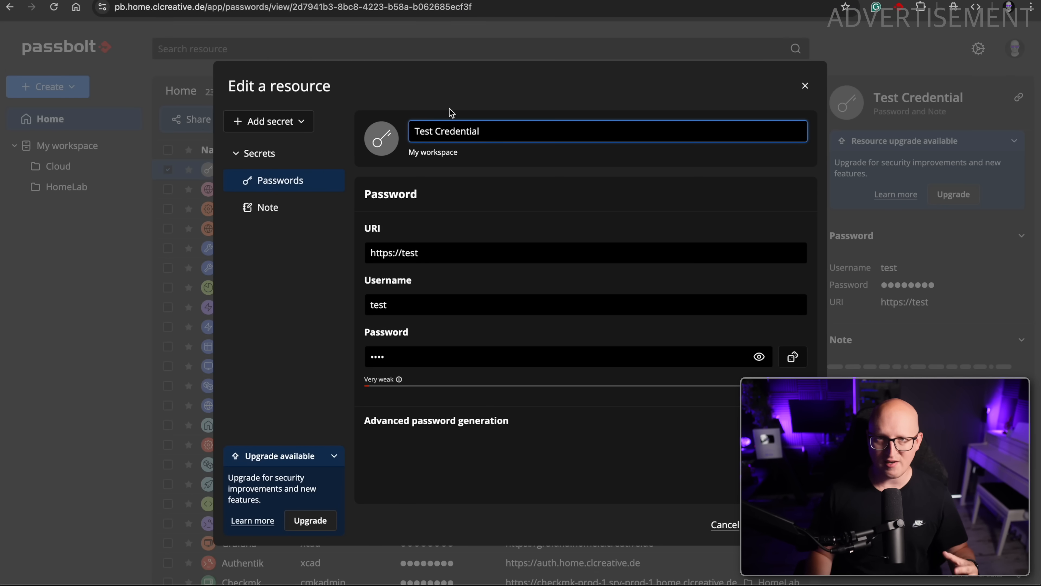
pyautogui.moveTo(405, 142)
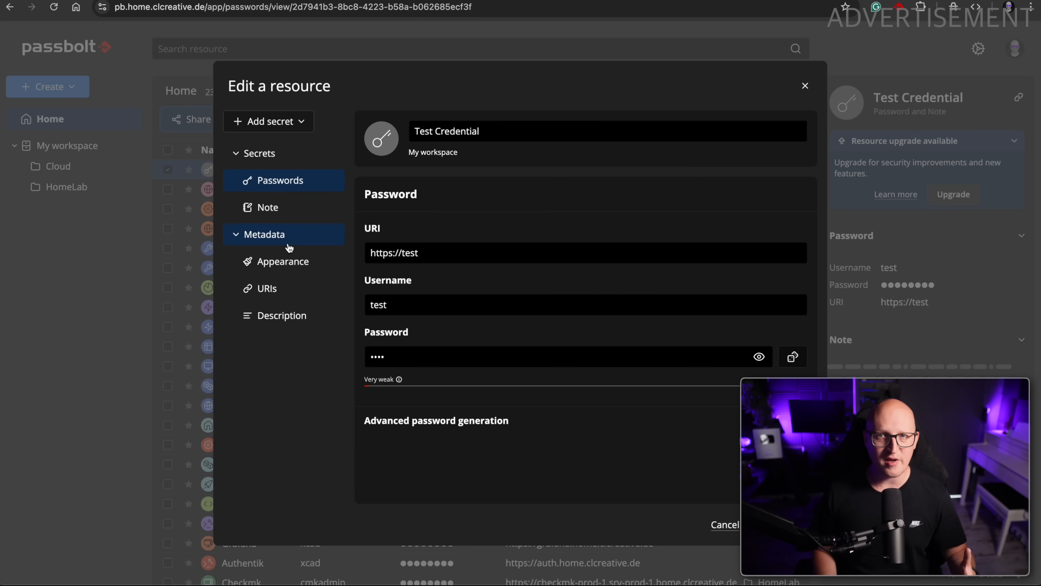
# - Expand the Metadata group of Test Credential showing appearance, URIs and description
pyautogui.click(282, 315)
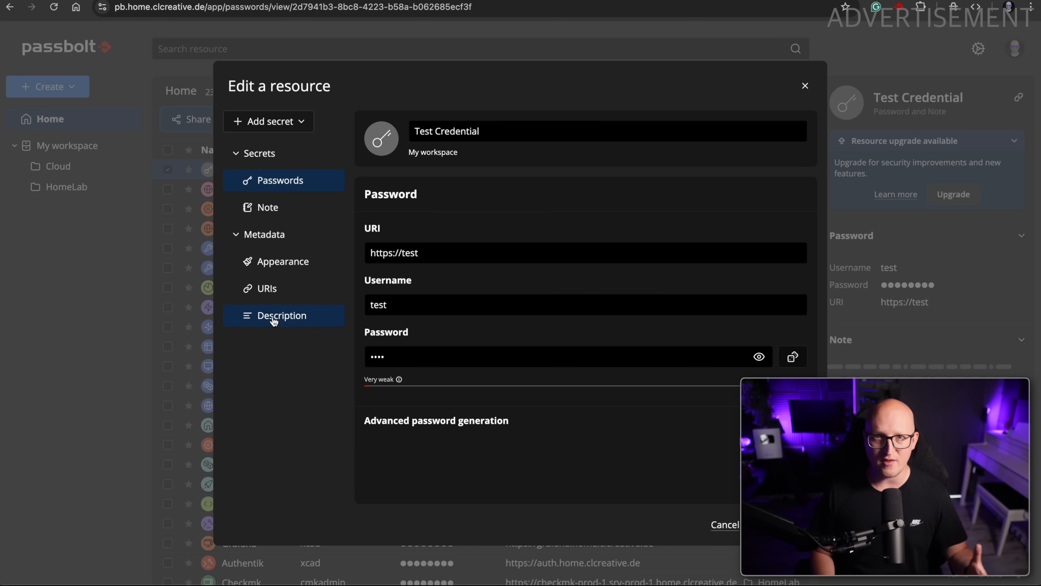
pyautogui.click(263, 234)
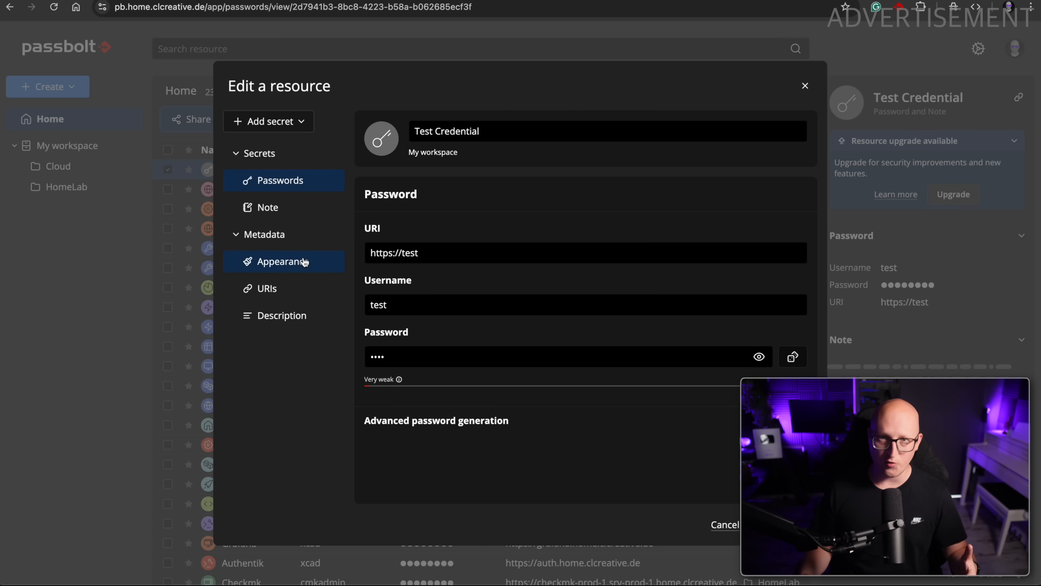
# - Give Test Credential the wireless-signal icon and a purple colour after trying other options
pyautogui.click(282, 261)
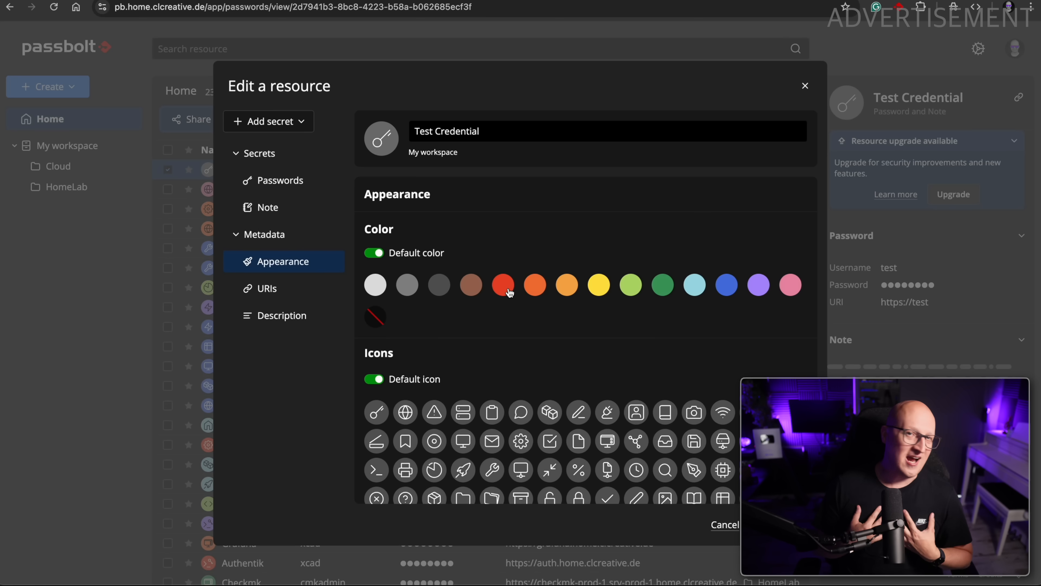
pyautogui.click(630, 285)
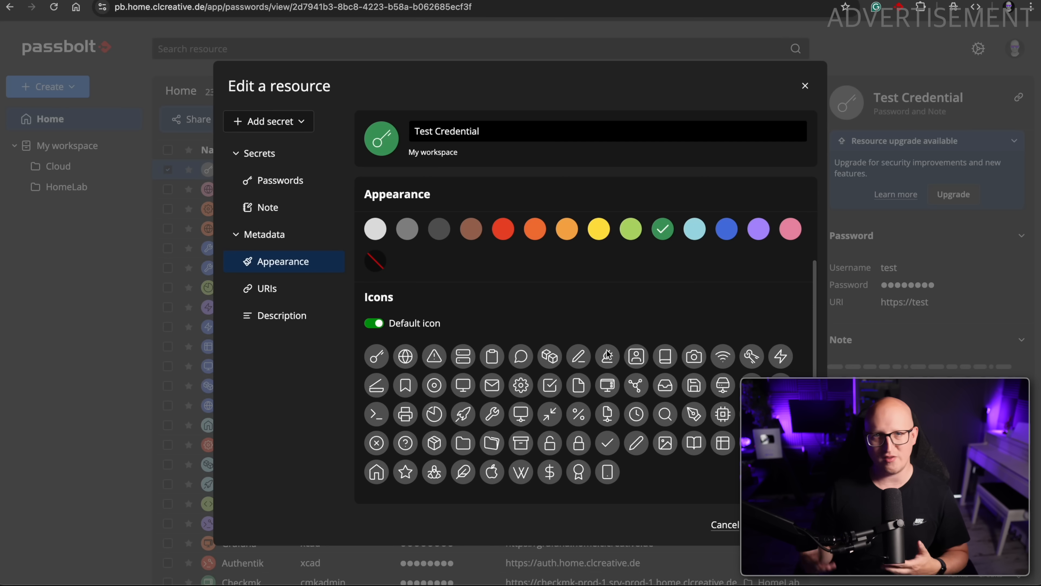
pyautogui.click(607, 387)
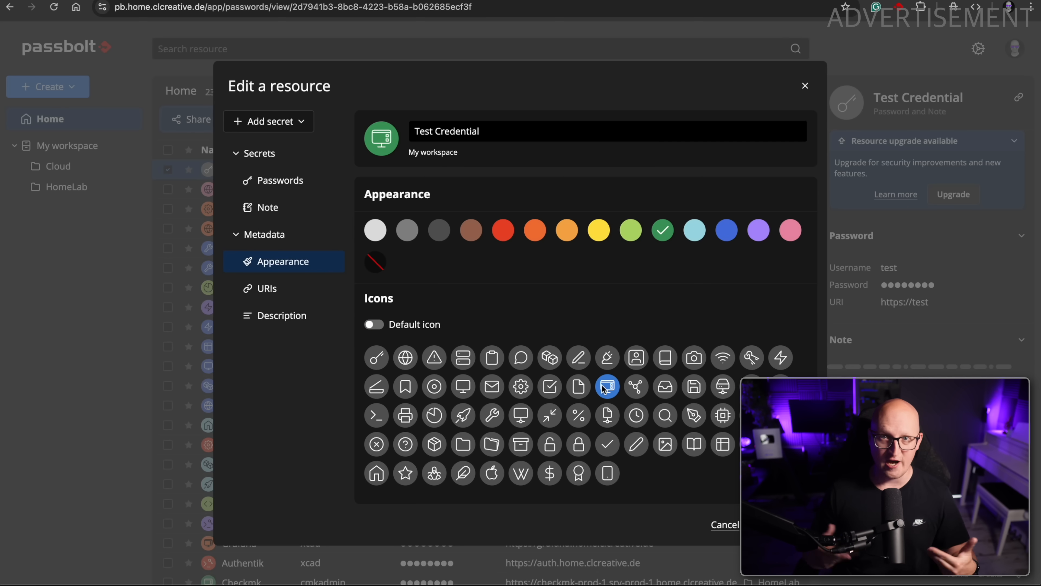
pyautogui.click(492, 386)
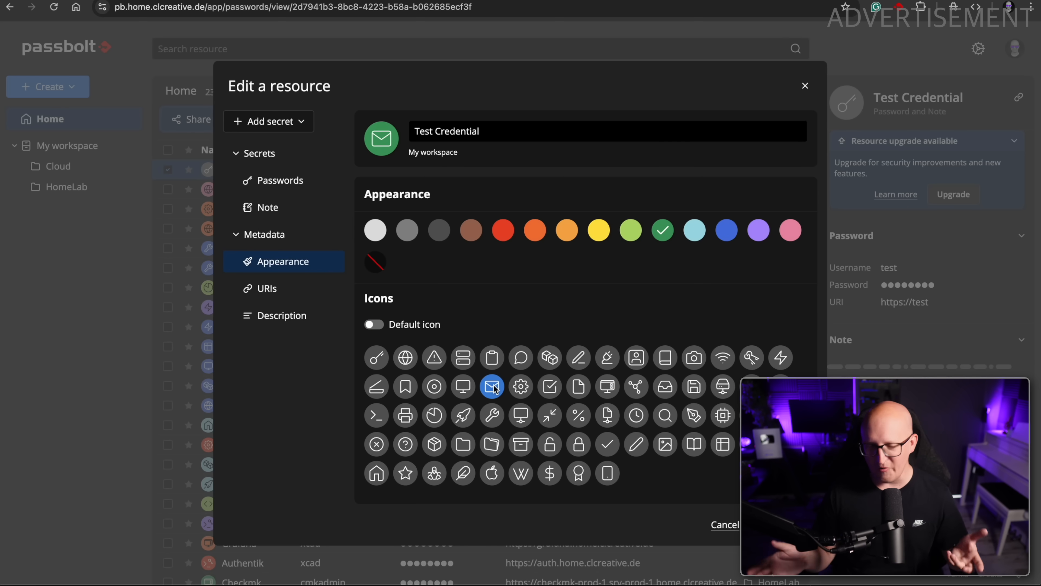
pyautogui.moveTo(435, 389)
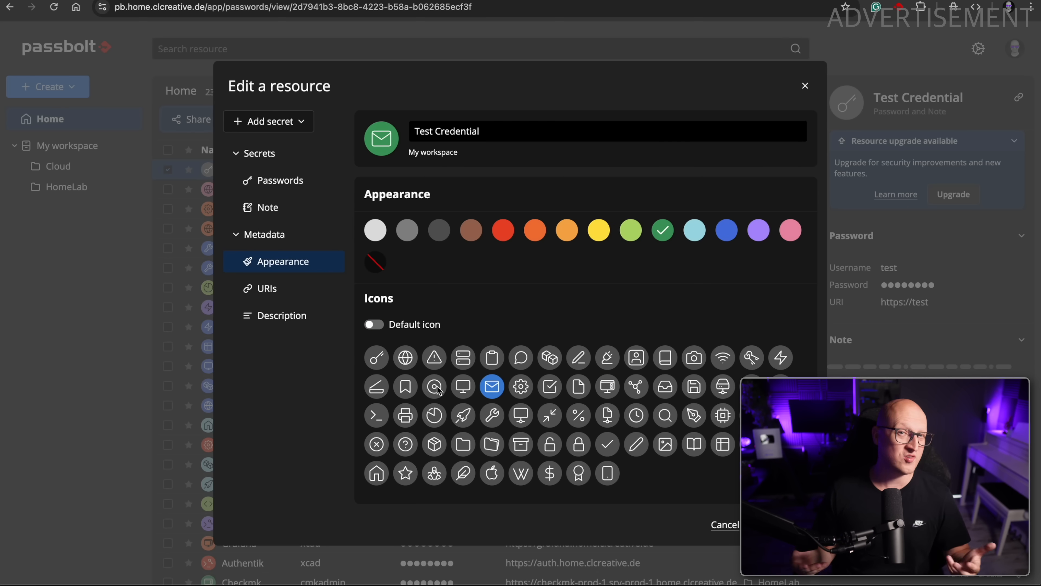
pyautogui.click(434, 386)
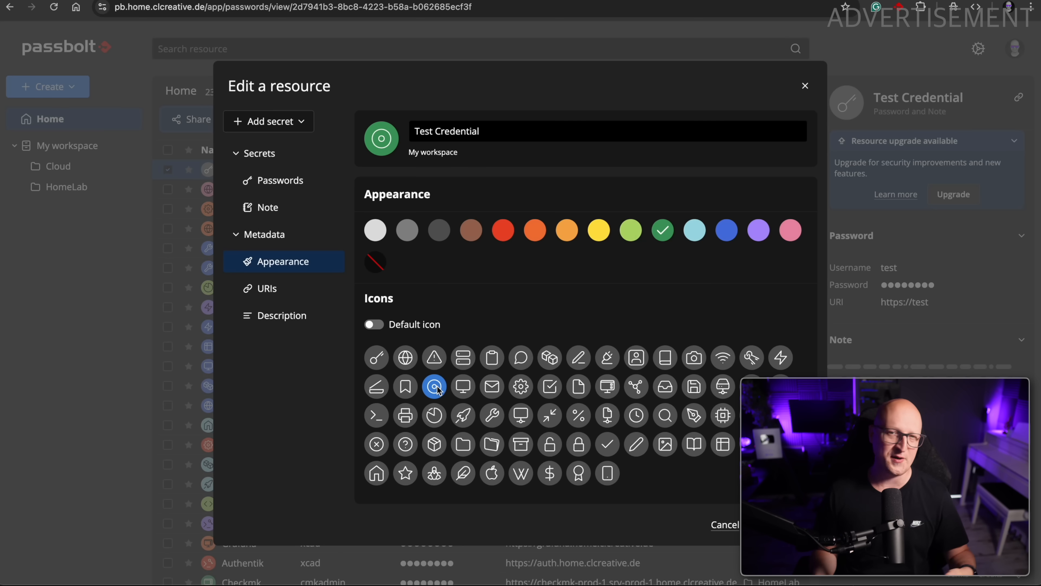
pyautogui.click(405, 386)
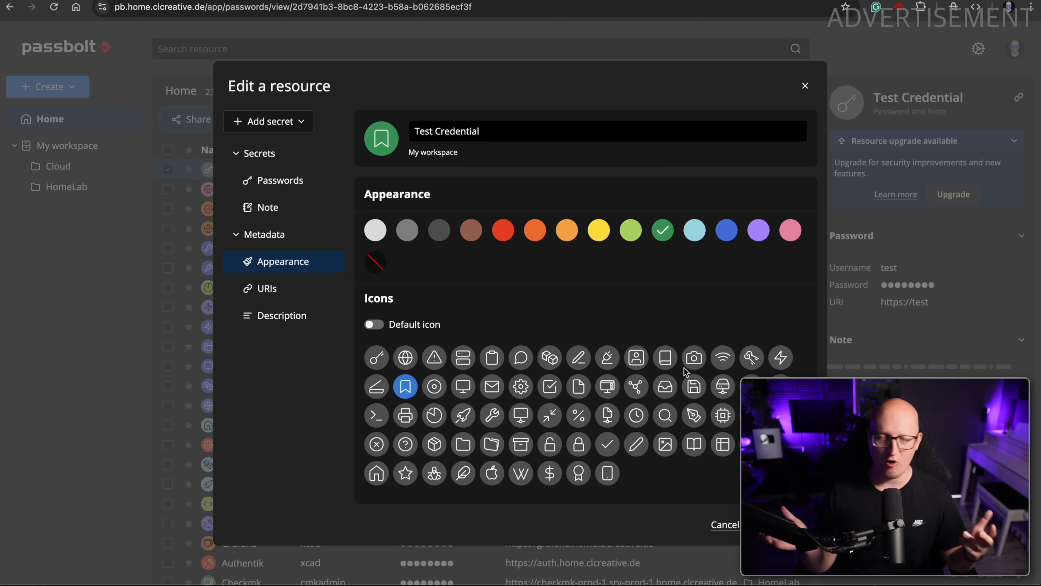
pyautogui.click(722, 358)
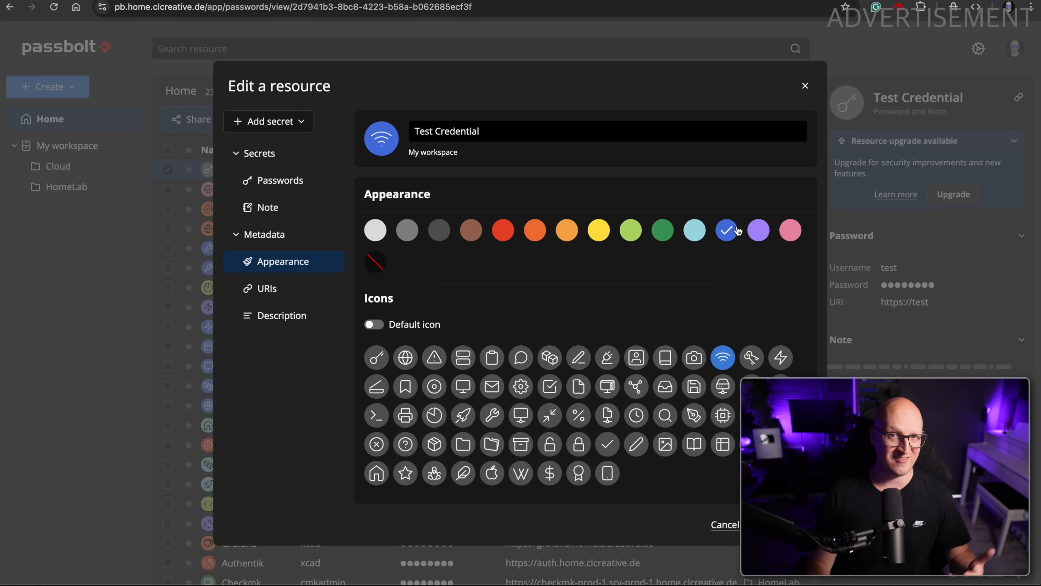
pyautogui.click(758, 276)
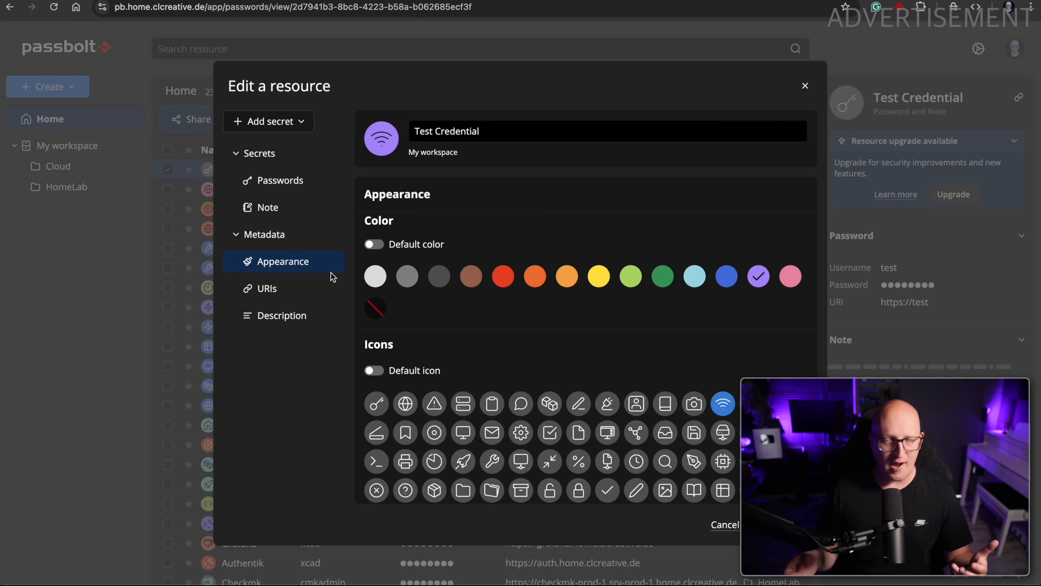
pyautogui.click(265, 288)
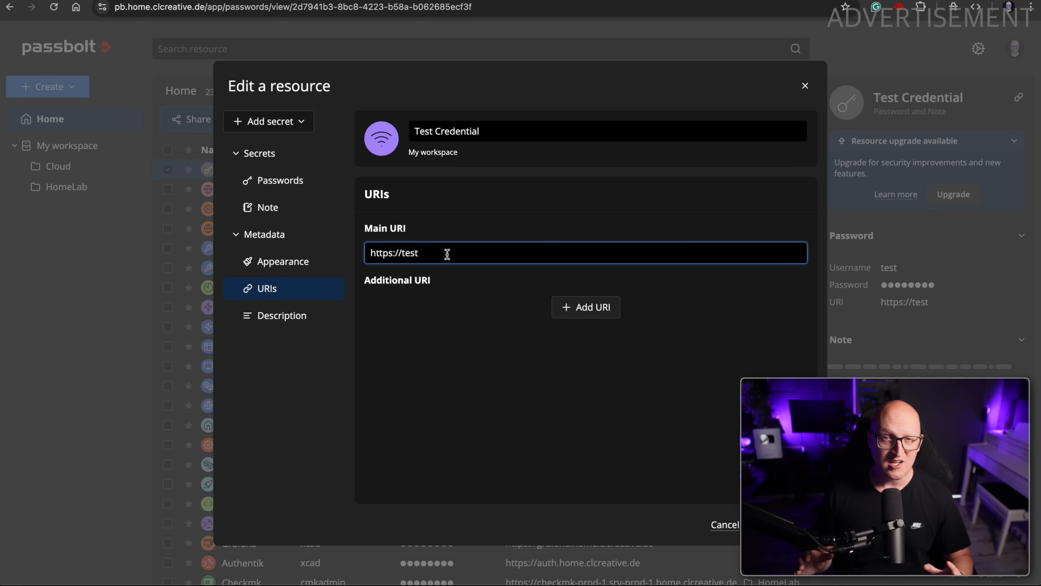
pyautogui.write('.home.arpa')
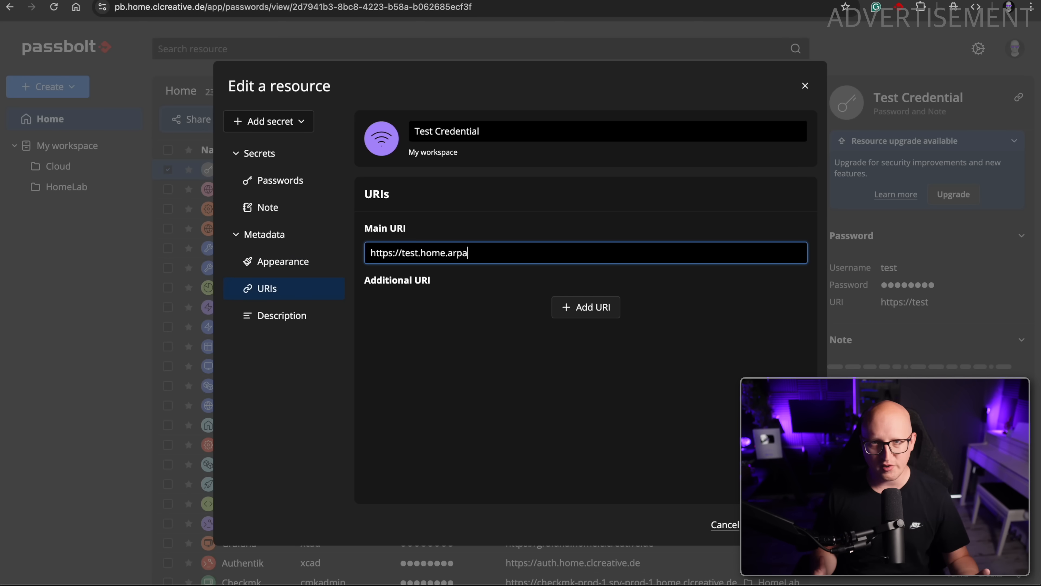
pyautogui.click(585, 307)
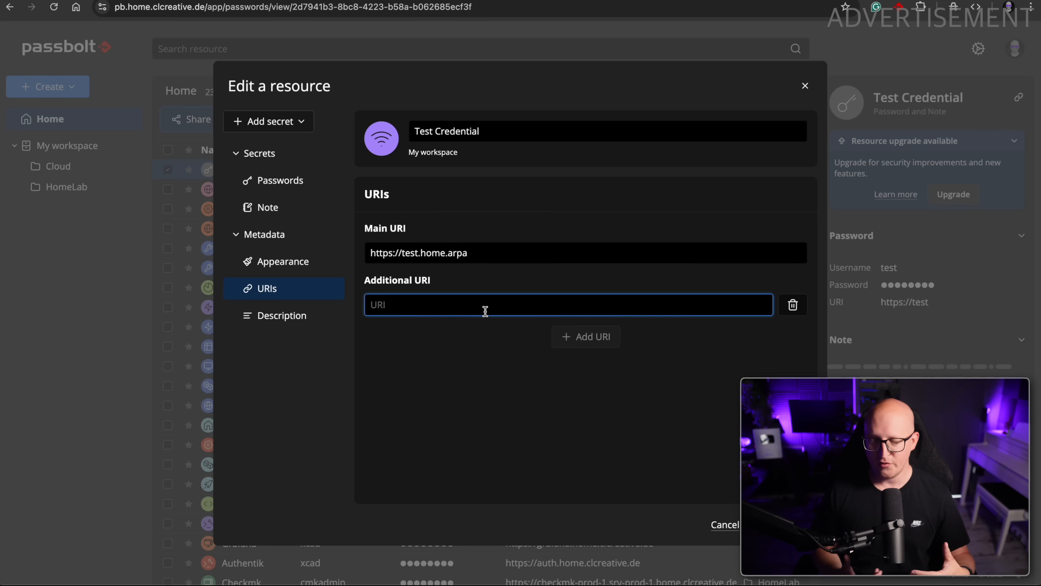
pyautogui.write('https://test2.home.arpa')
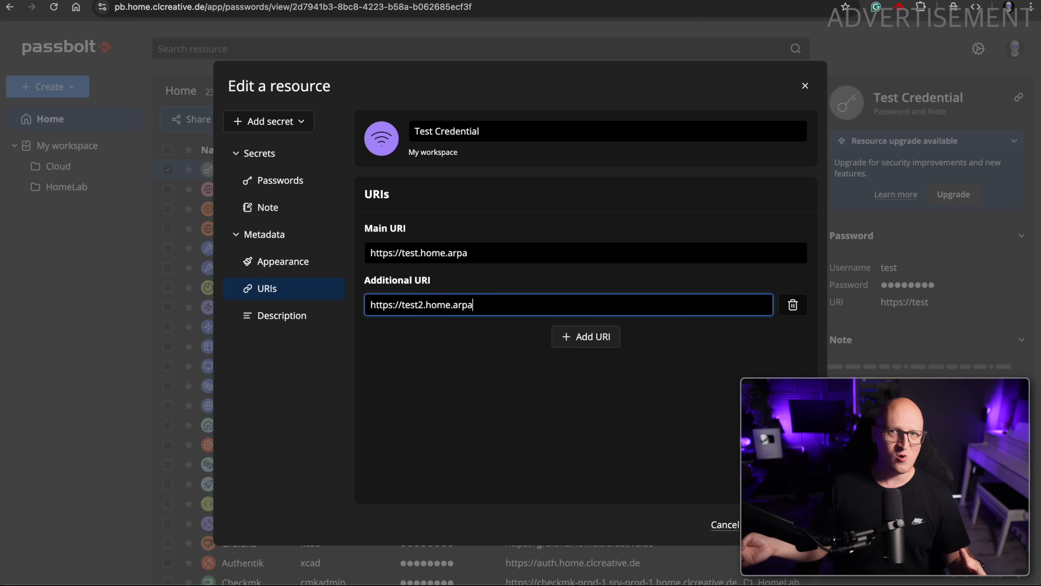
pyautogui.write('https://dashboard.local')
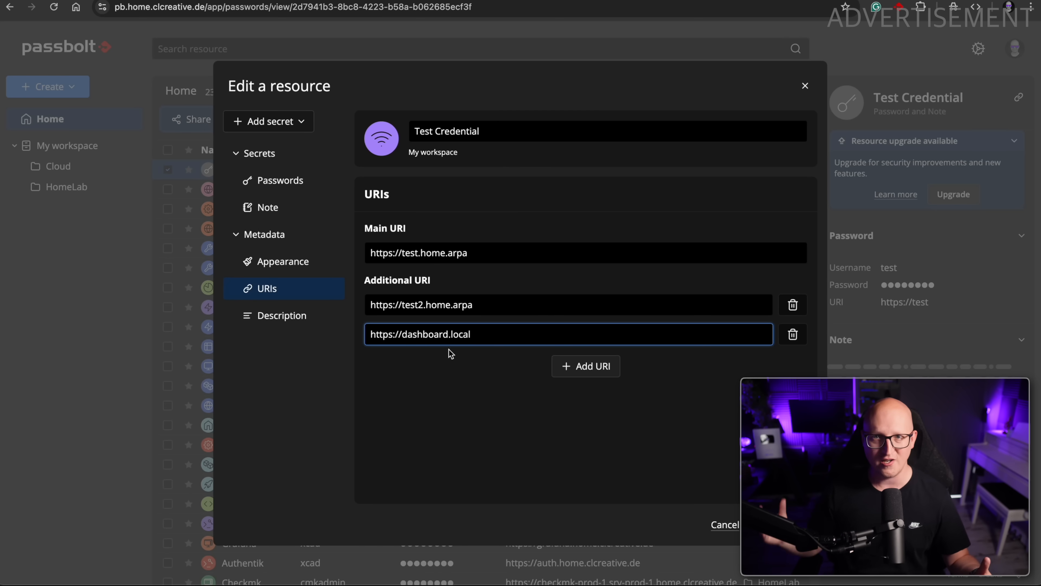
# - Add another address slot, then remove the test2.home.arpa entry
pyautogui.click(586, 366)
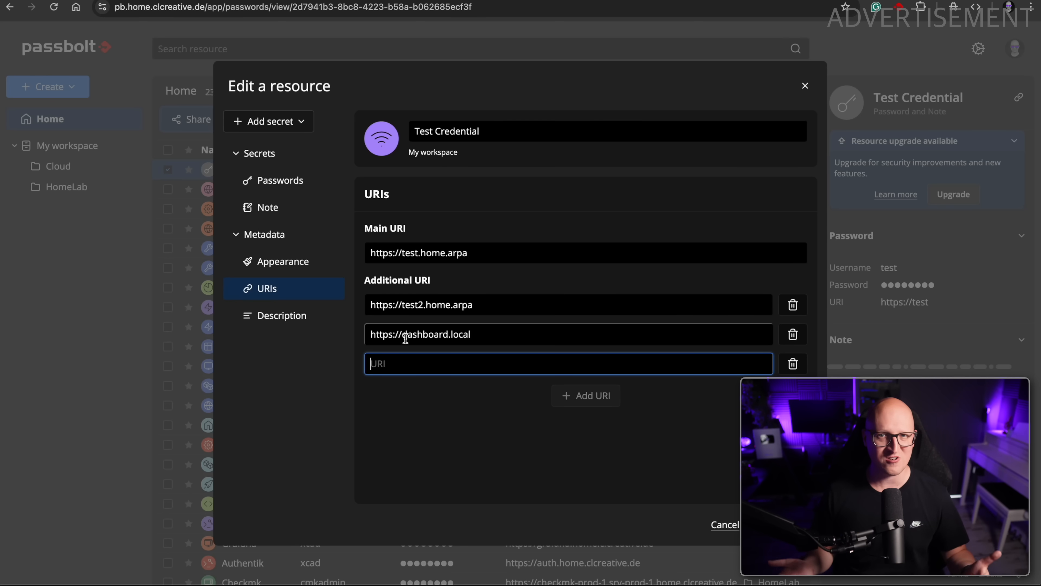
pyautogui.click(793, 304)
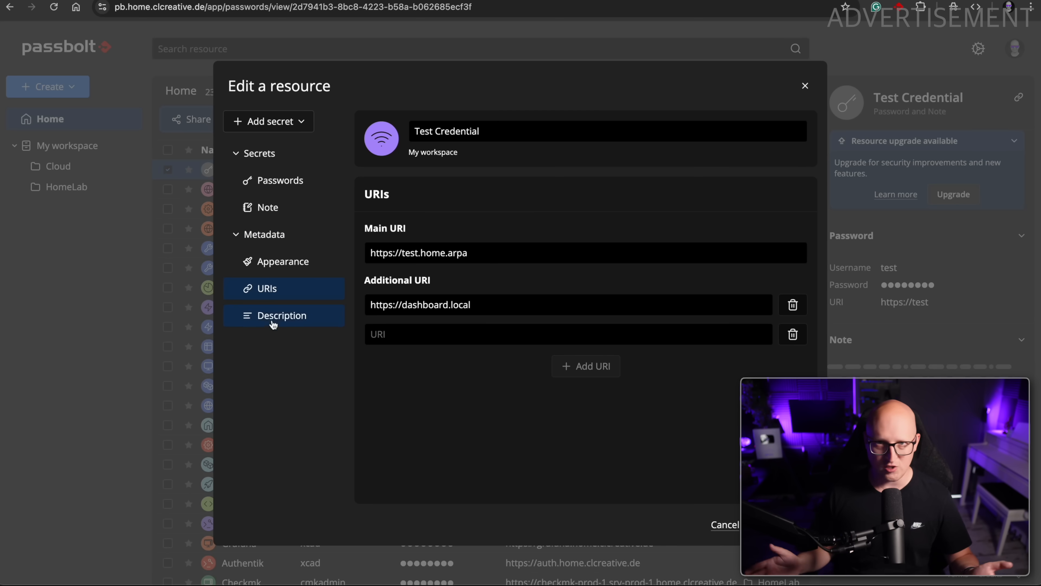
# - View the empty note, then return to the empty description for editing
pyautogui.click(279, 315)
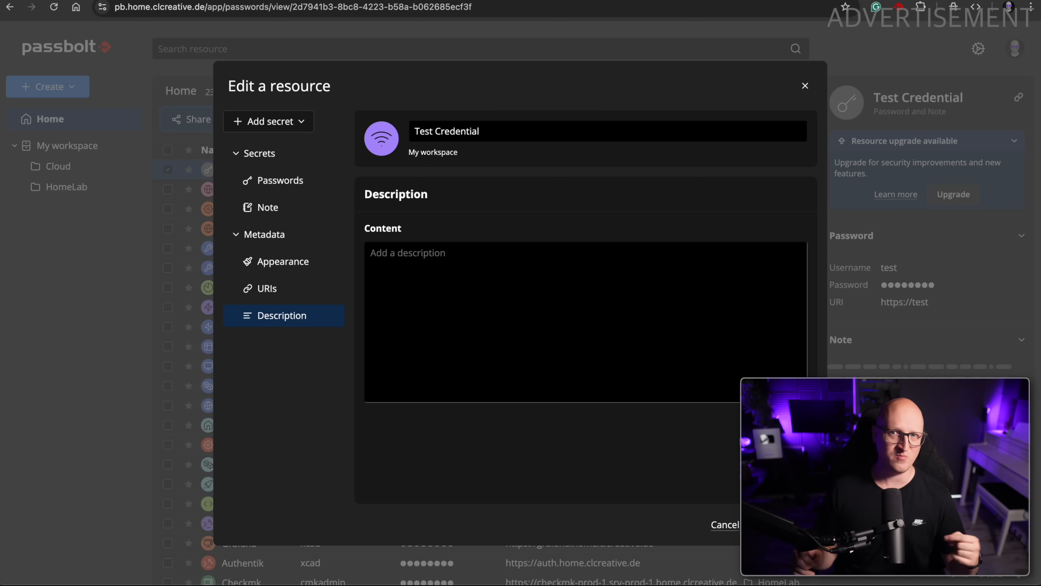
pyautogui.click(268, 207)
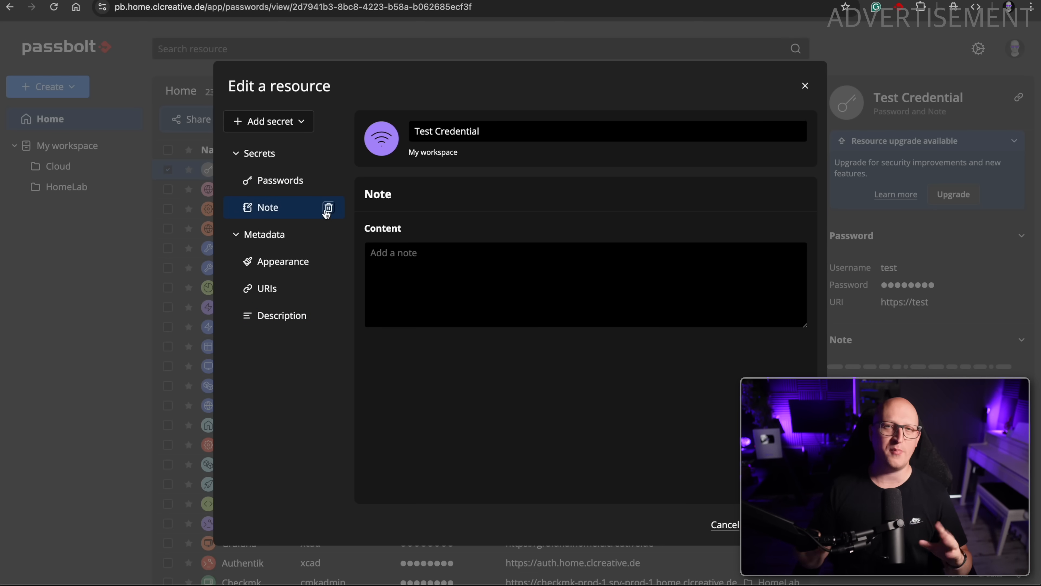
pyautogui.moveTo(322, 278)
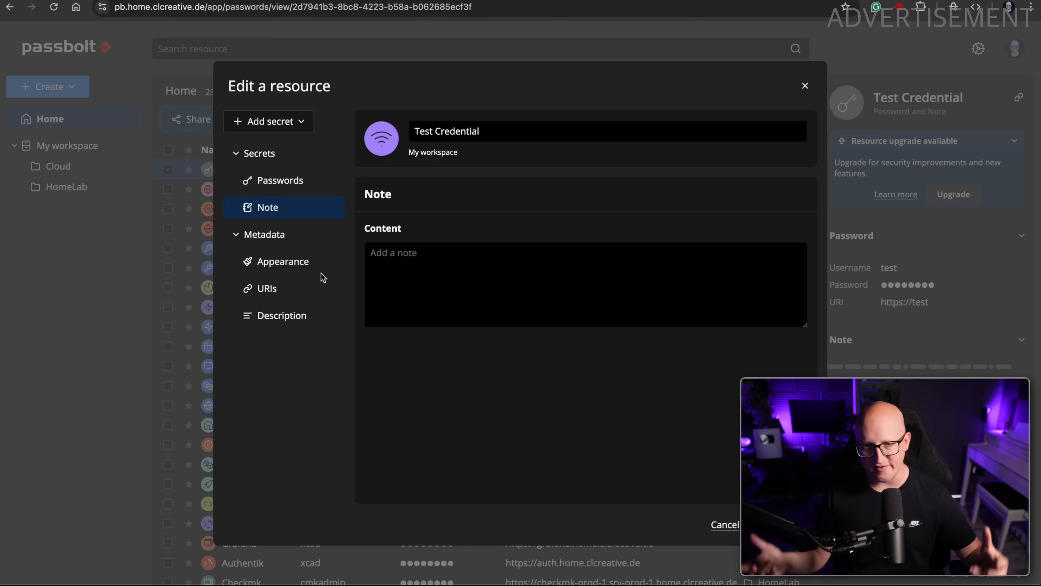
pyautogui.click(281, 315)
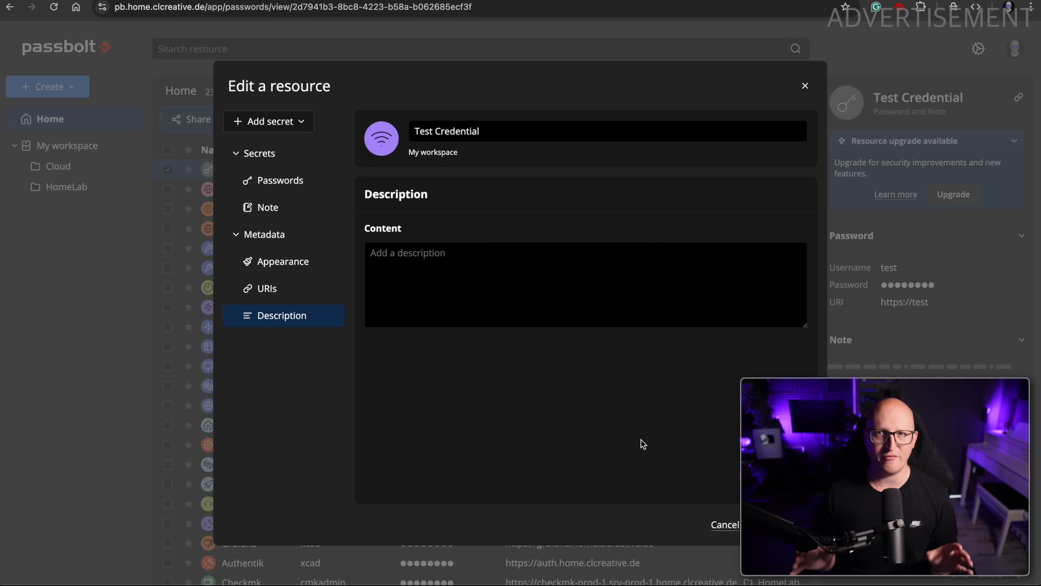
# - Add custom fields database_password and api_token with hidden values and save the credential
pyautogui.click(269, 121)
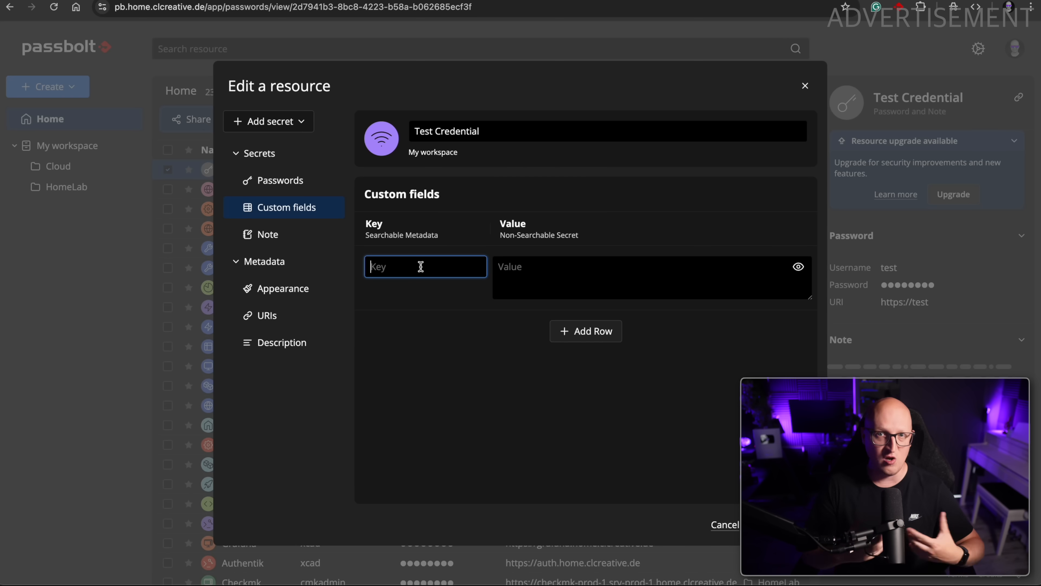
pyautogui.write('database_password')
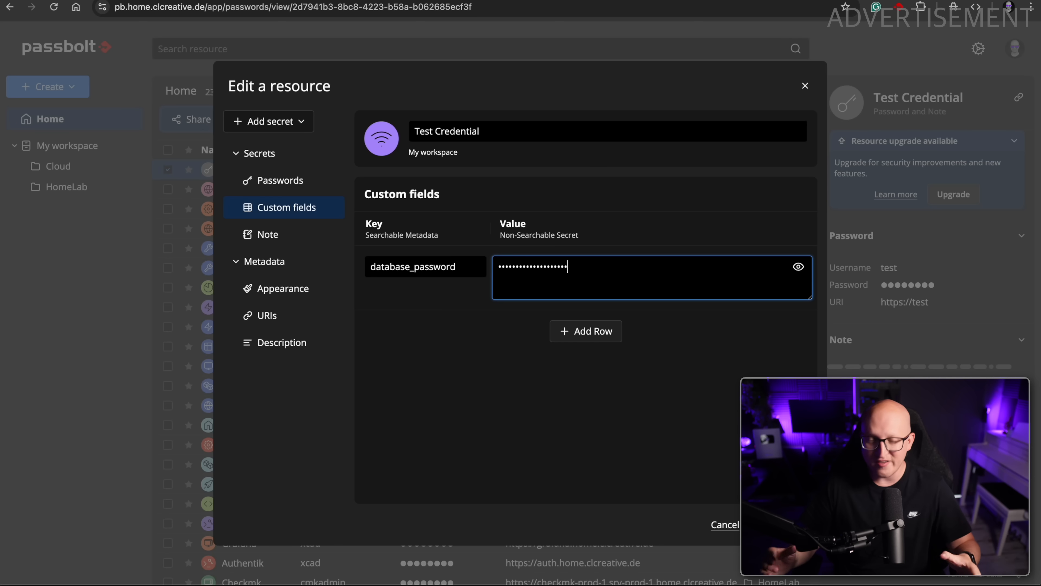
pyautogui.click(585, 331)
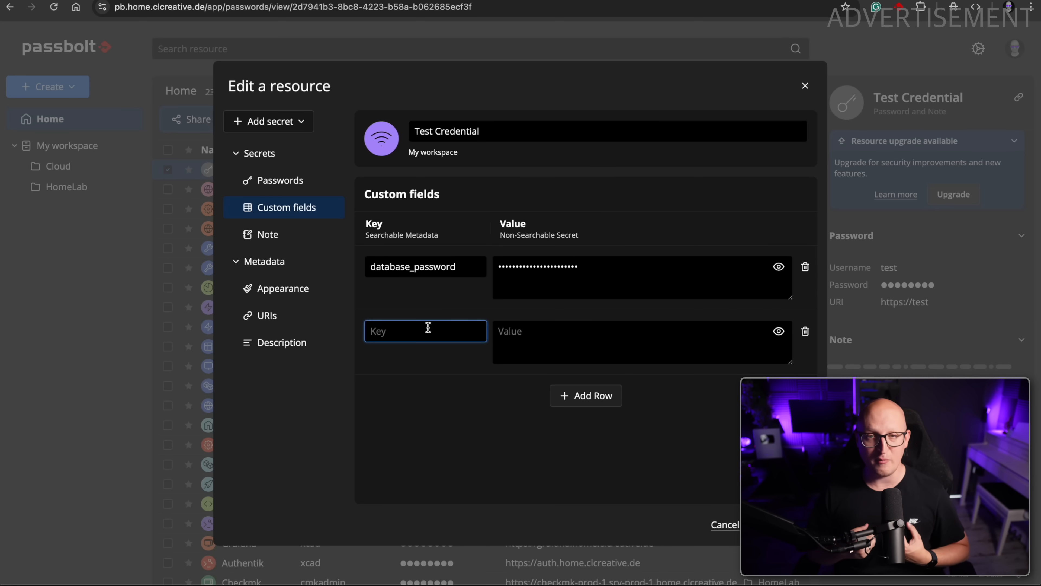
pyautogui.write('api_token')
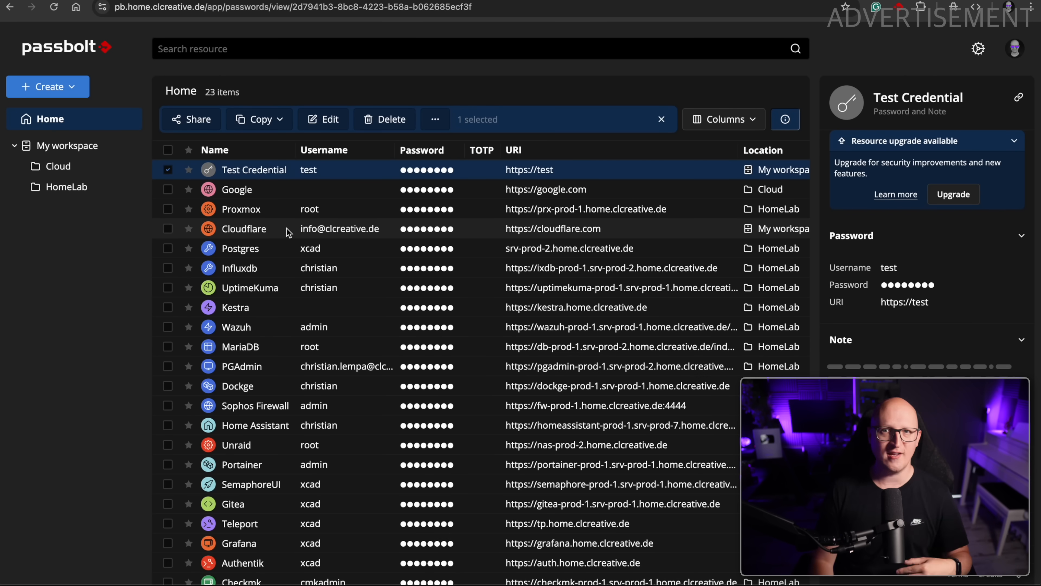
# - Open Cloudflare for editing and scroll through its many token custom fields
pyautogui.click(243, 229)
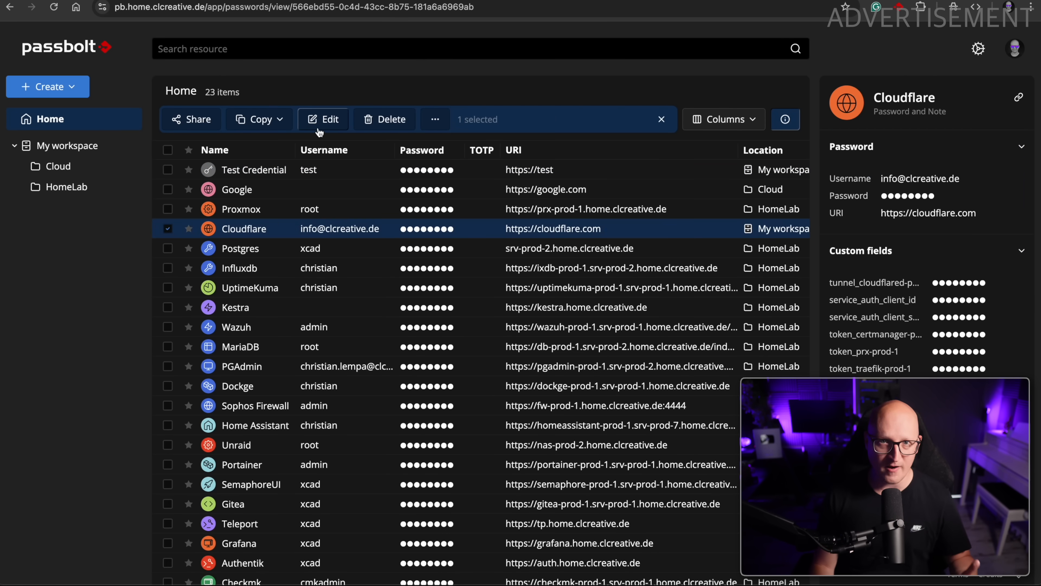
pyautogui.click(323, 119)
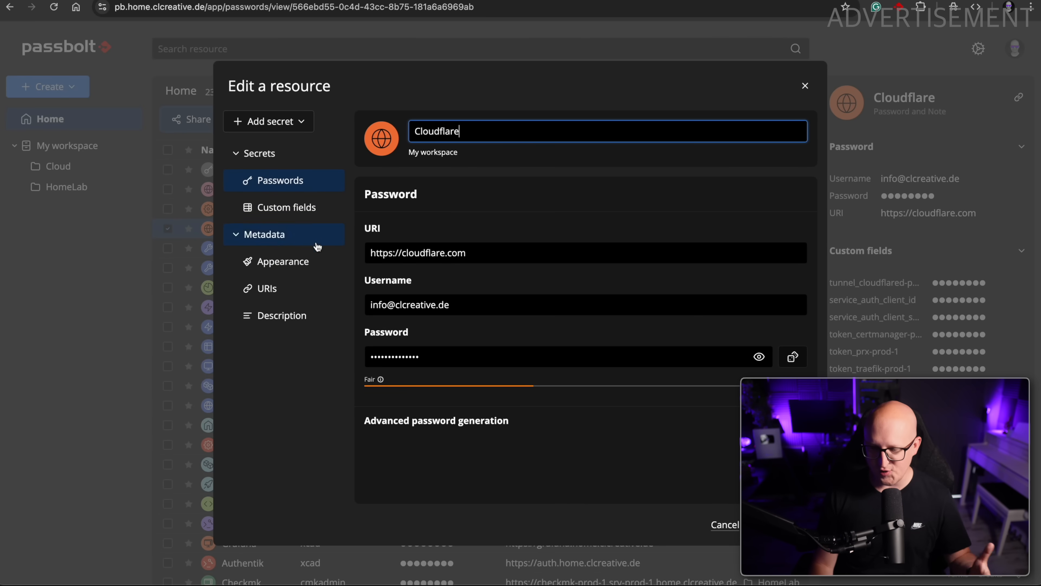
pyautogui.click(284, 208)
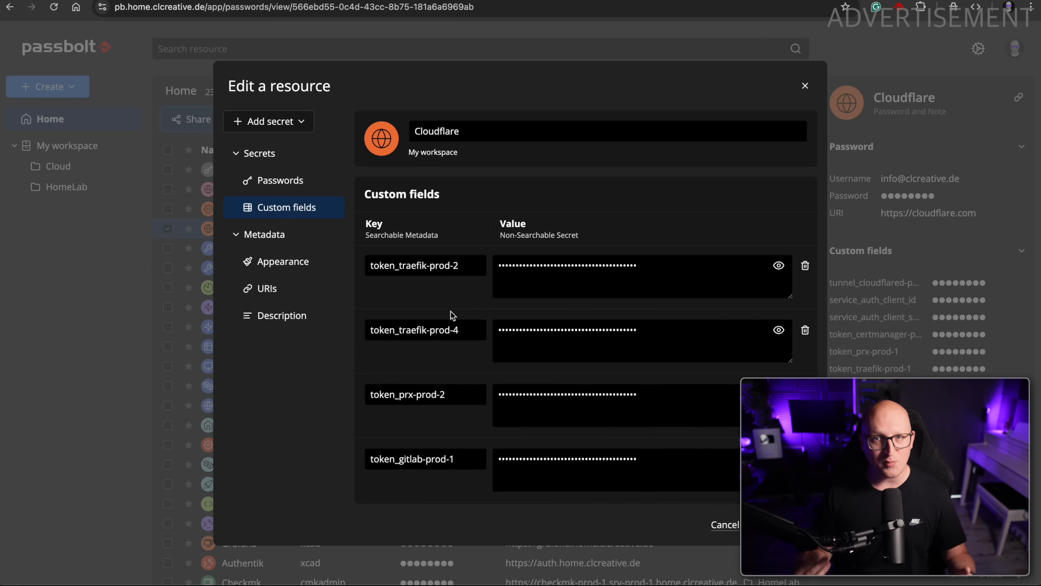
pyautogui.scroll(-3)
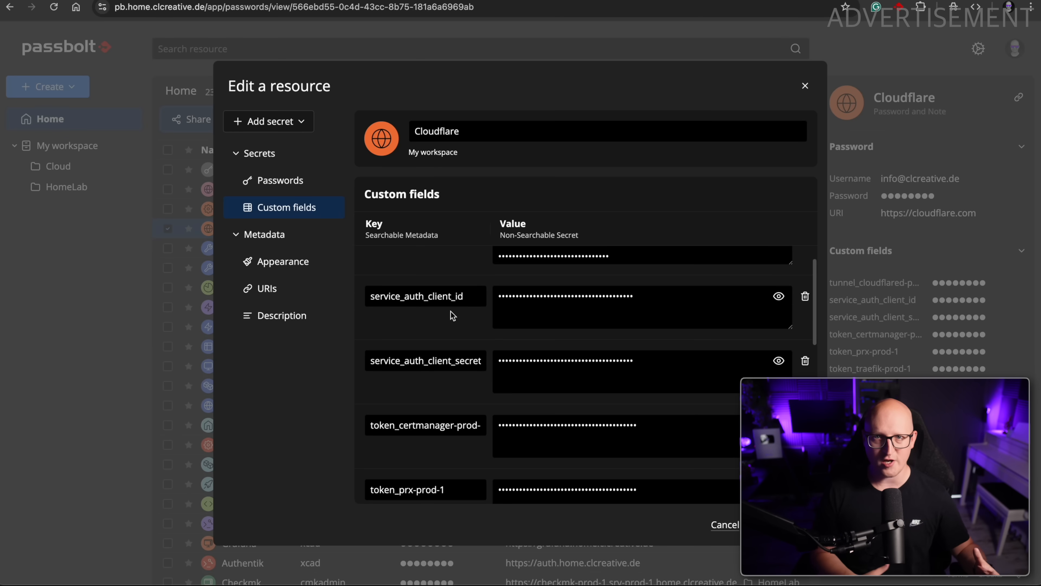
pyautogui.scroll(-3)
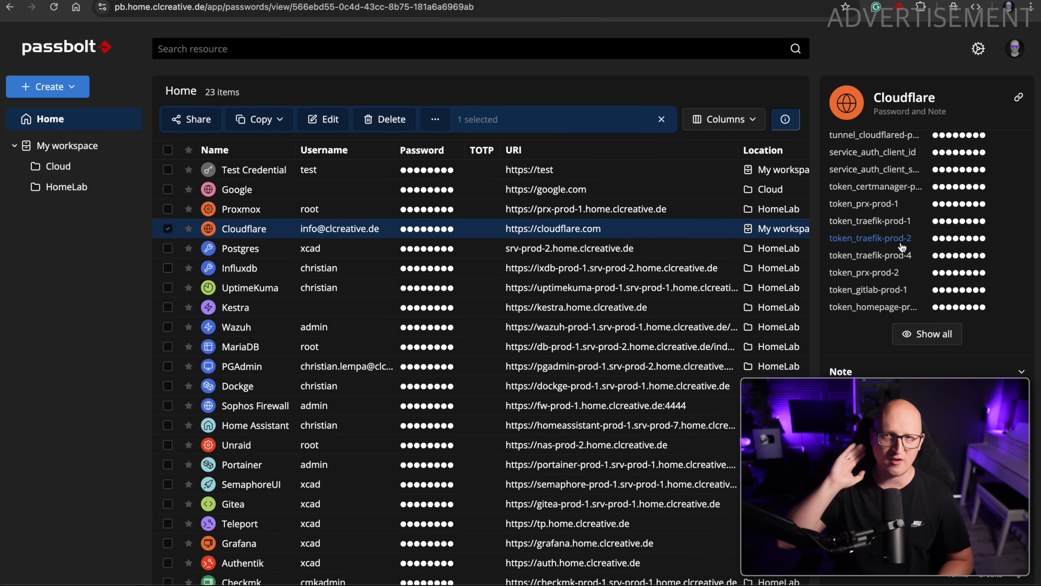
pyautogui.scroll(-3)
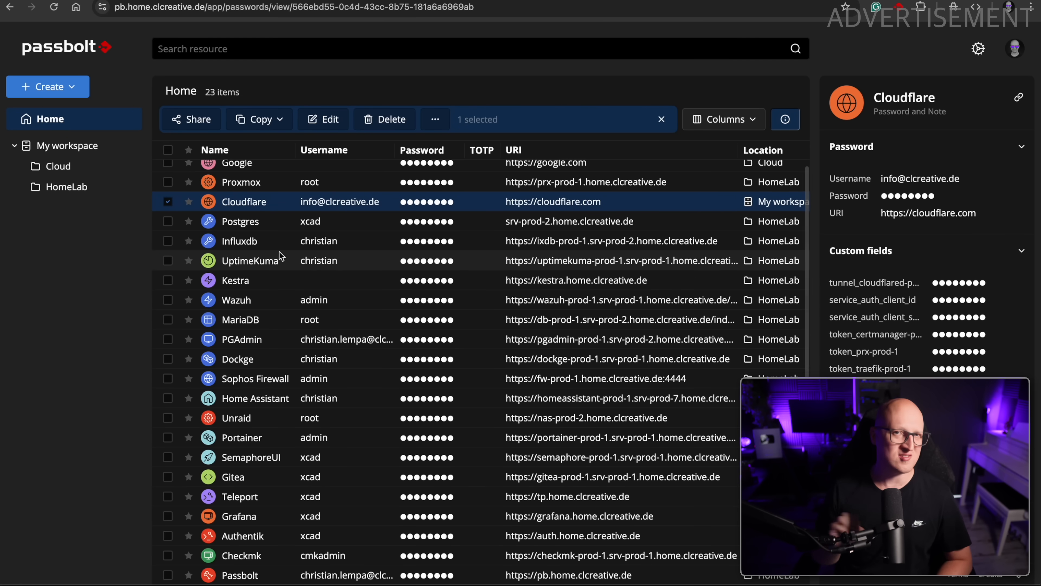